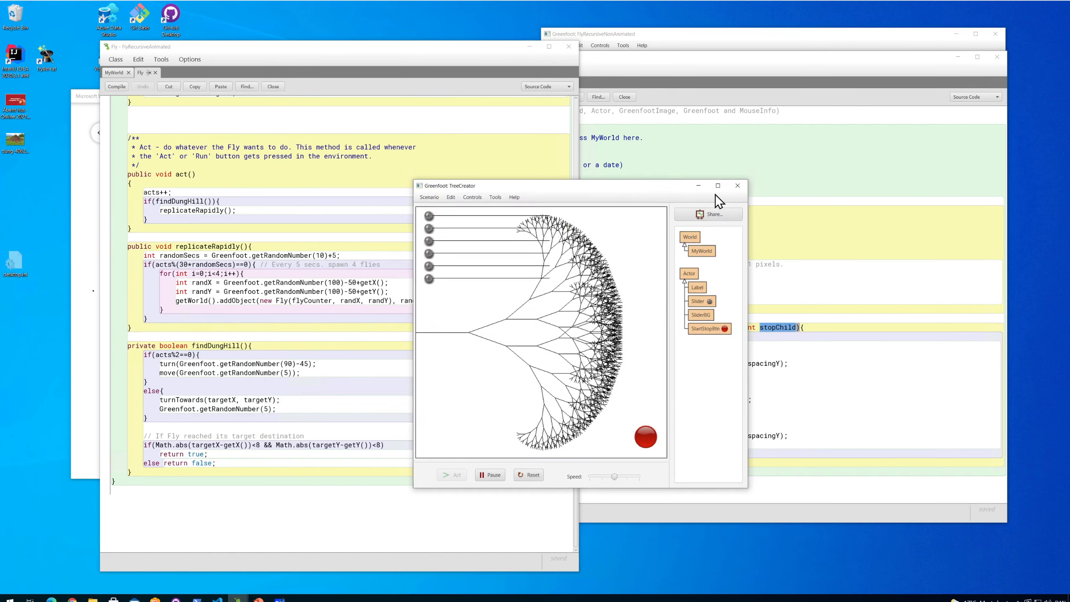
# Step: Move the TreeCreator scenario window over the Fly editor so the fractal tree is visible
pyautogui.moveTo(450, 186); pyautogui.dragTo(641, 120)
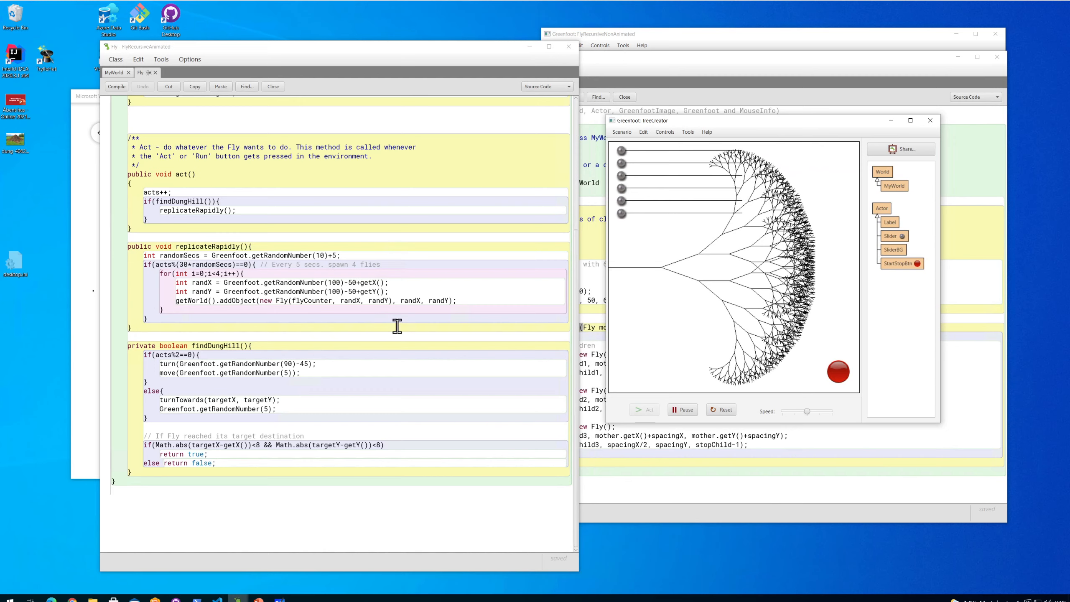
pyautogui.moveTo(217, 231)
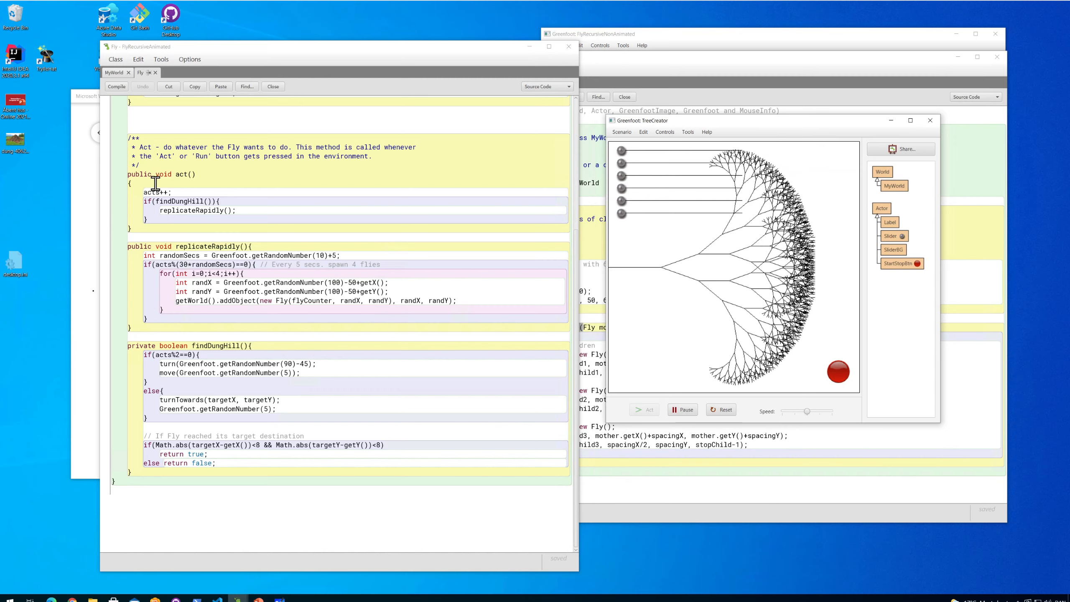
pyautogui.moveTo(316, 222)
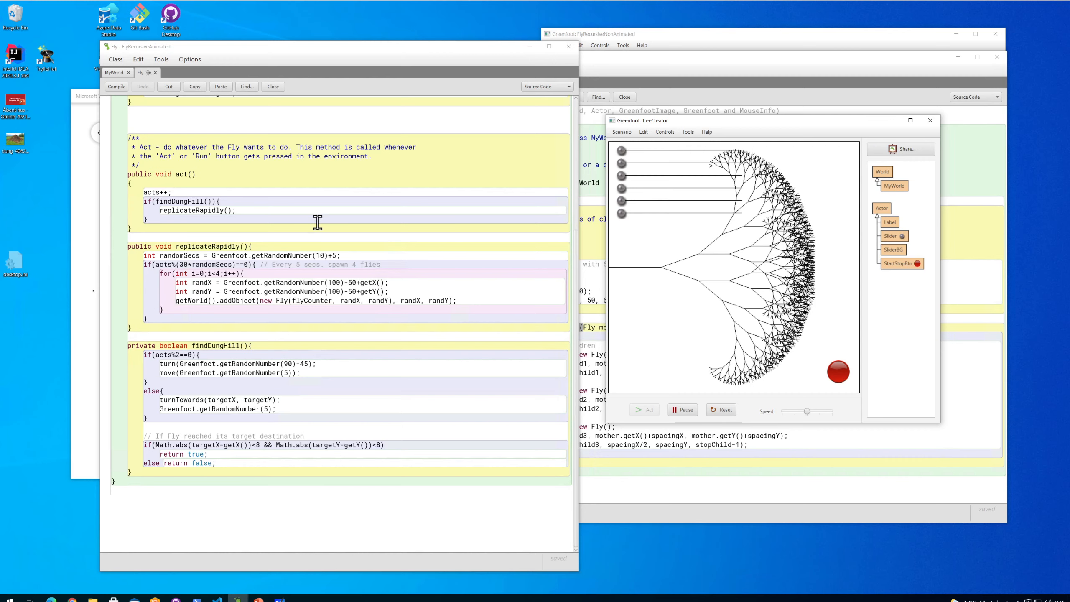
pyautogui.moveTo(285, 209)
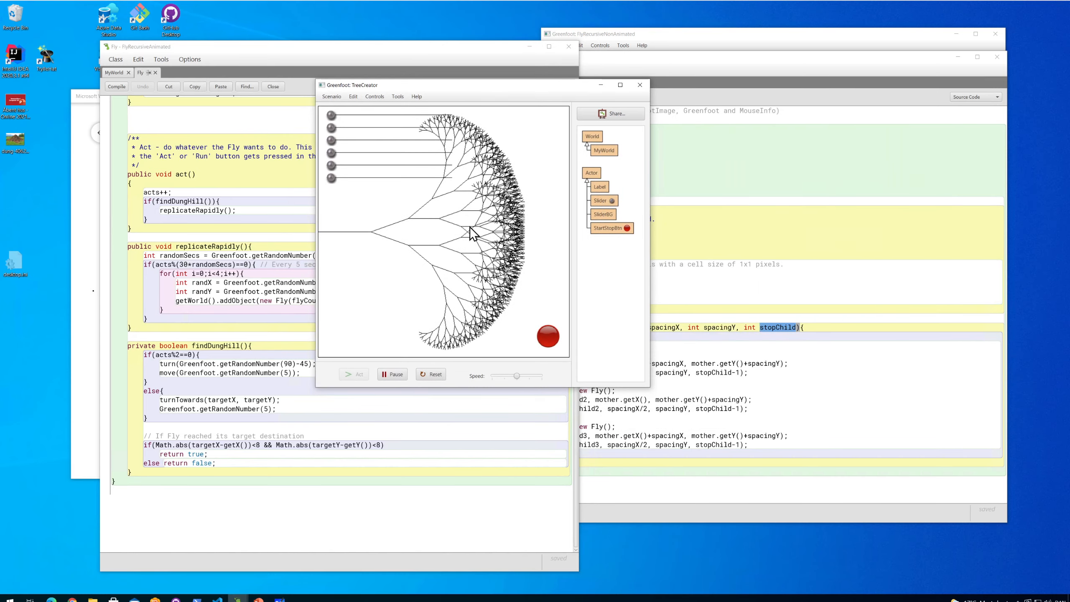
pyautogui.moveTo(465, 224)
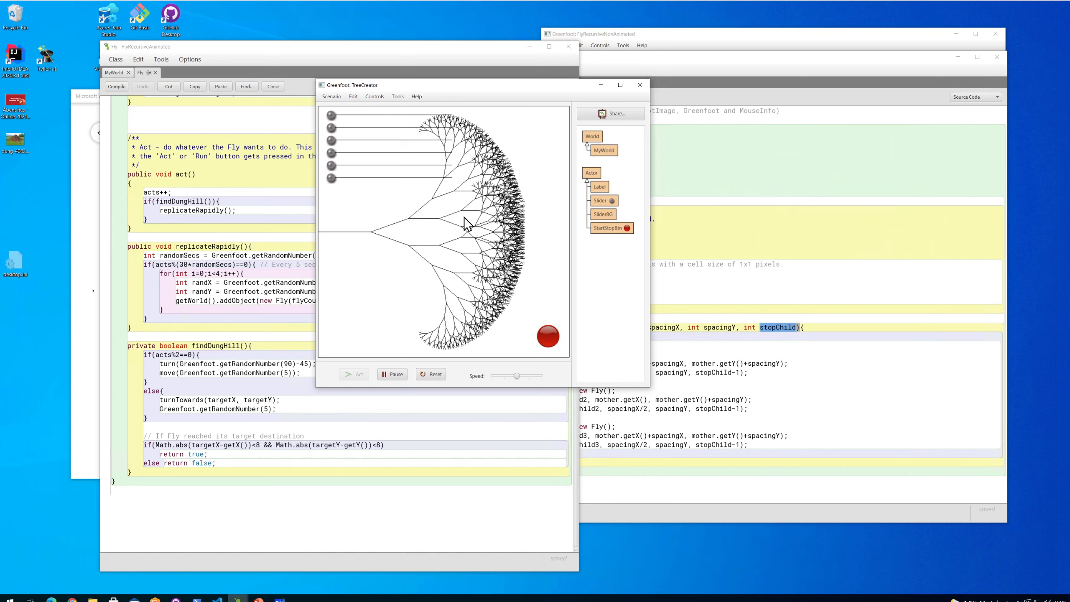
pyautogui.moveTo(452, 219)
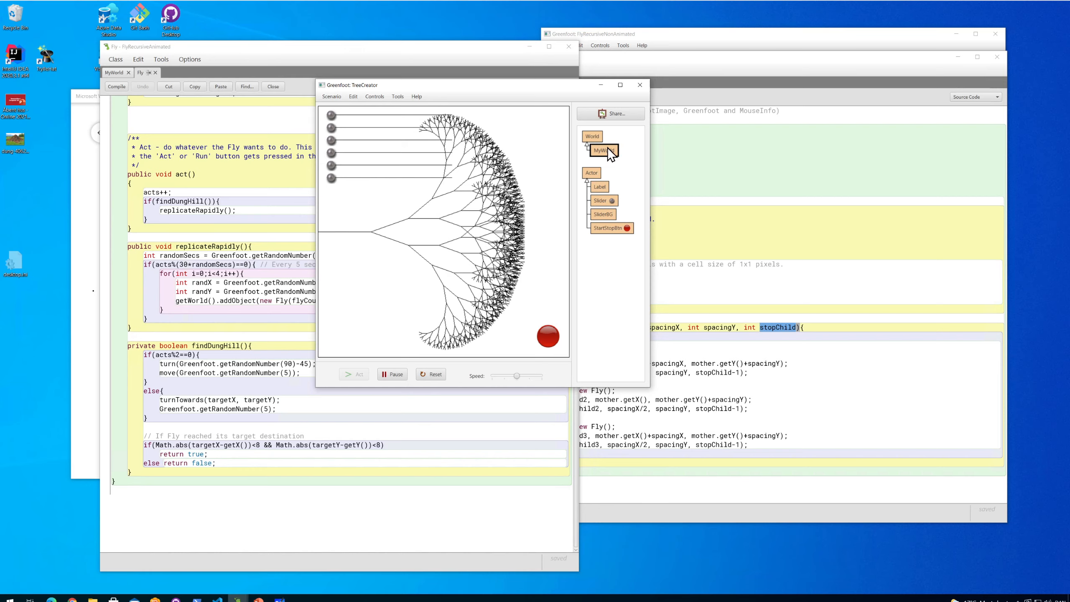
# Step: Review the MyWorld source from slider setup down to the drawit and DrawLineLAngle methods
pyautogui.doubleClick(600, 149)
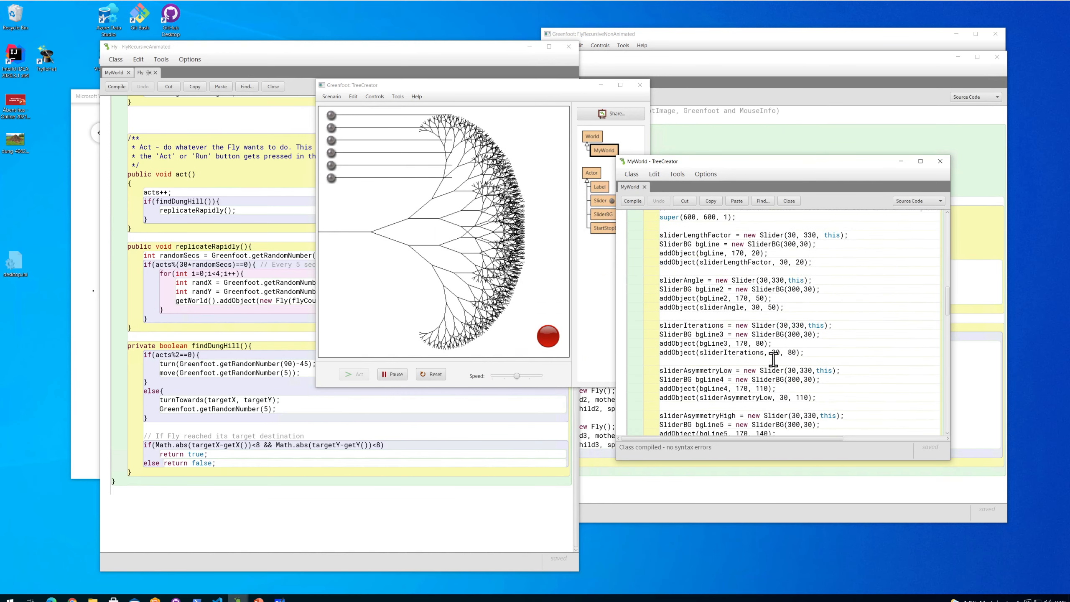
pyautogui.scroll(-3)
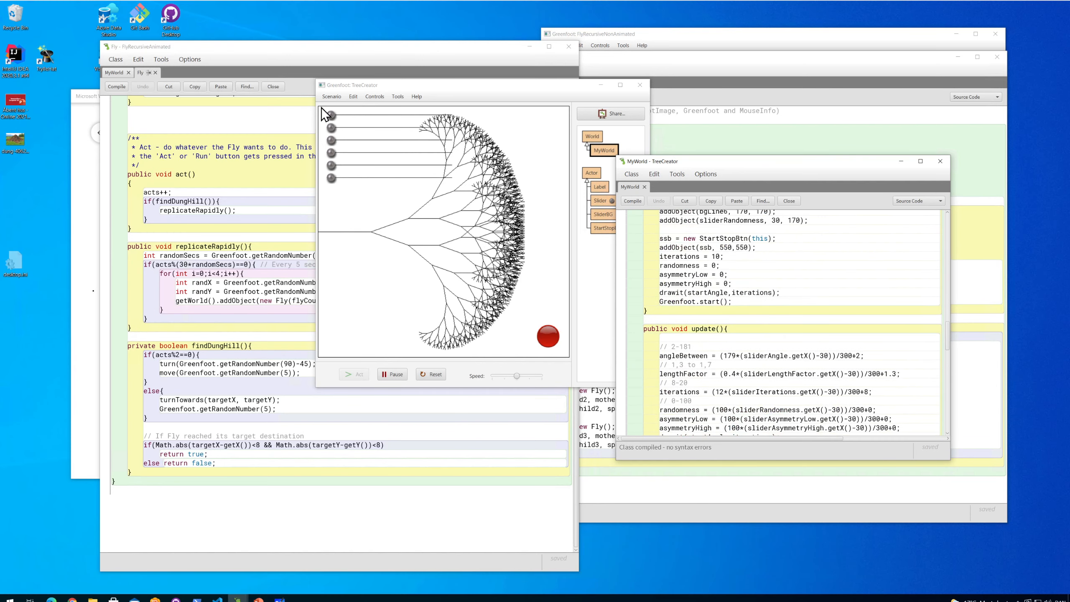
pyautogui.scroll(-3)
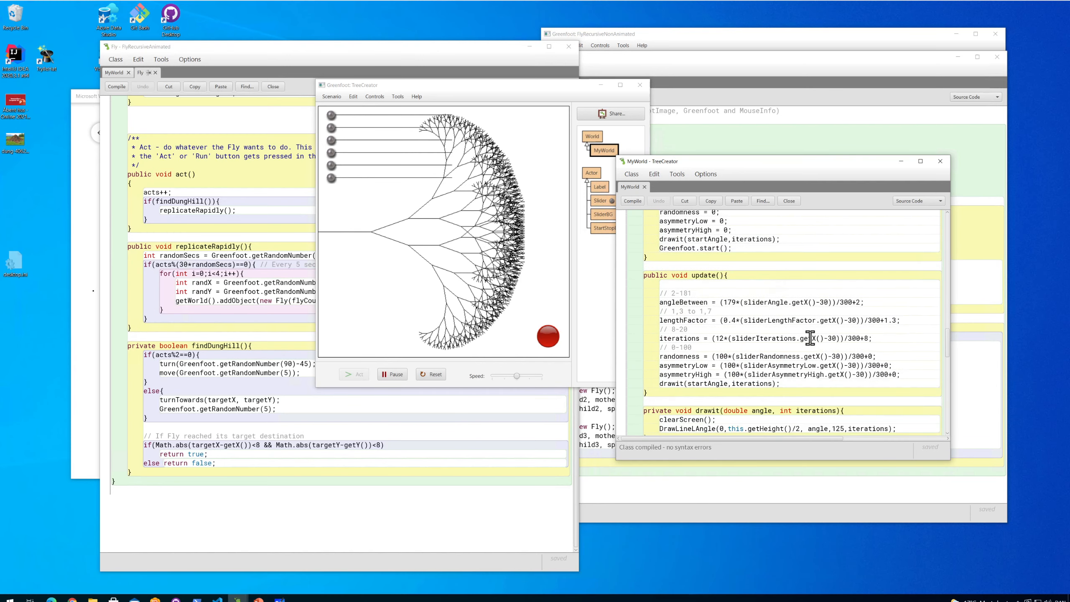
pyautogui.scroll(-3)
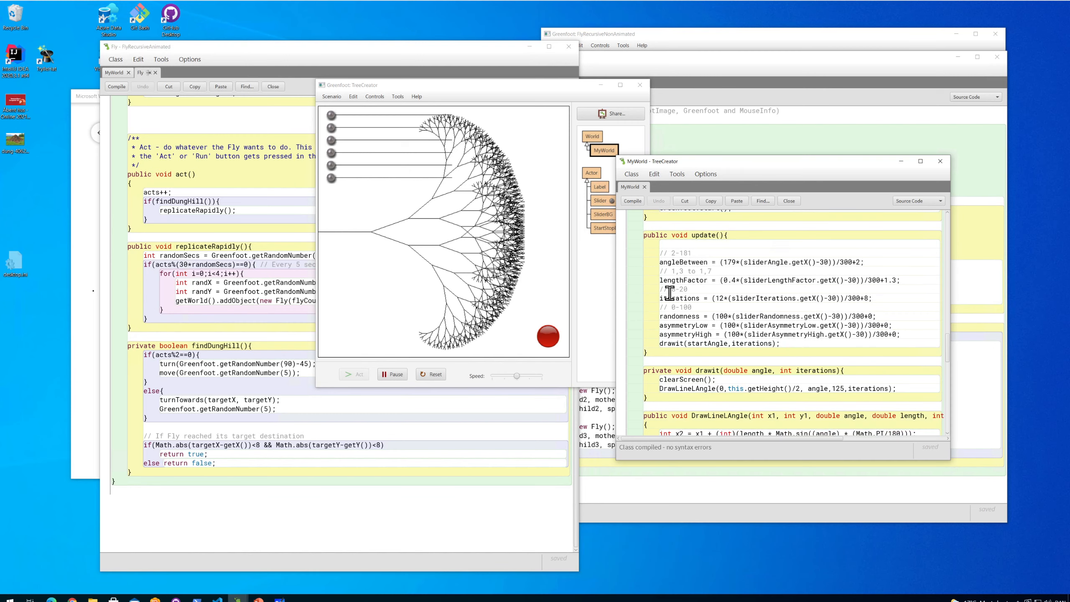
pyautogui.scroll(-3)
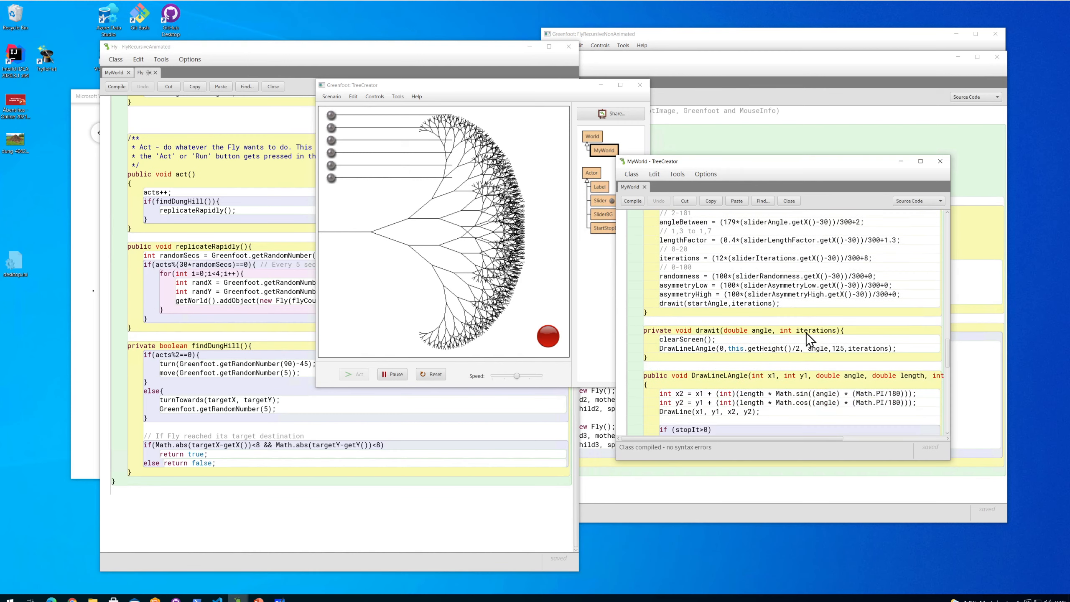
pyautogui.scroll(-3)
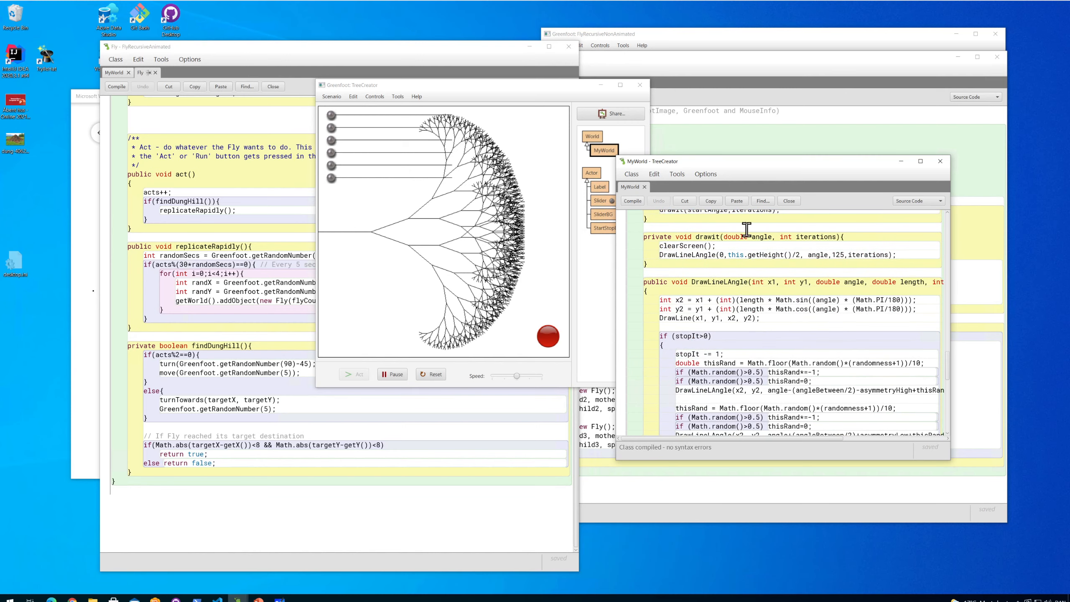
# Step: Highlight DrawLineLAngle, its x1 and stopIt parameters, and the x2 endpoint calculation line
pyautogui.doubleClick(718, 282)
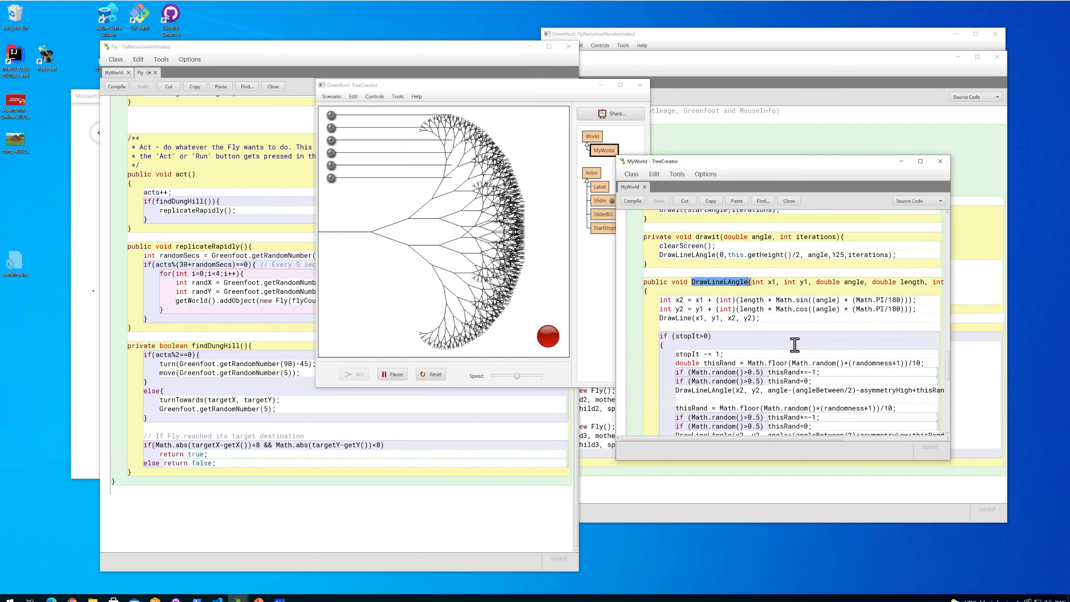
pyautogui.scroll(-3)
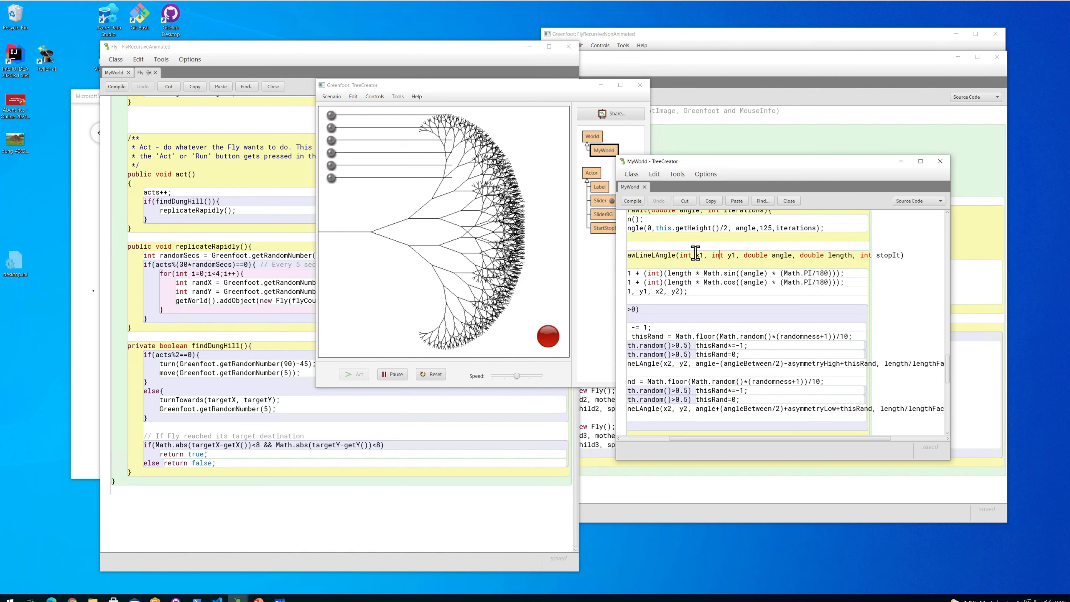
pyautogui.doubleClick(732, 254)
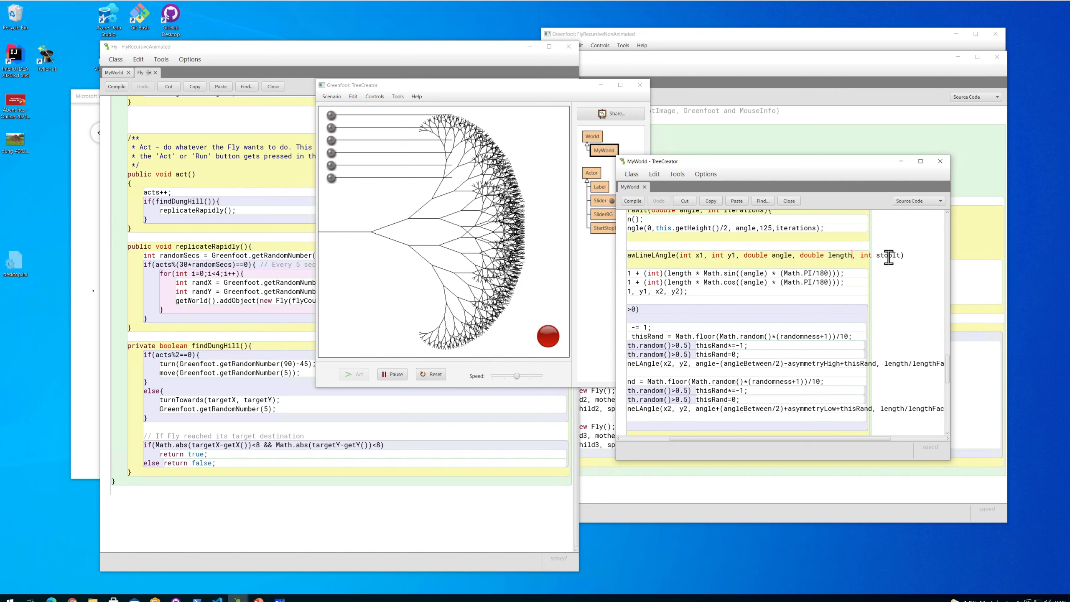
pyautogui.doubleClick(886, 255)
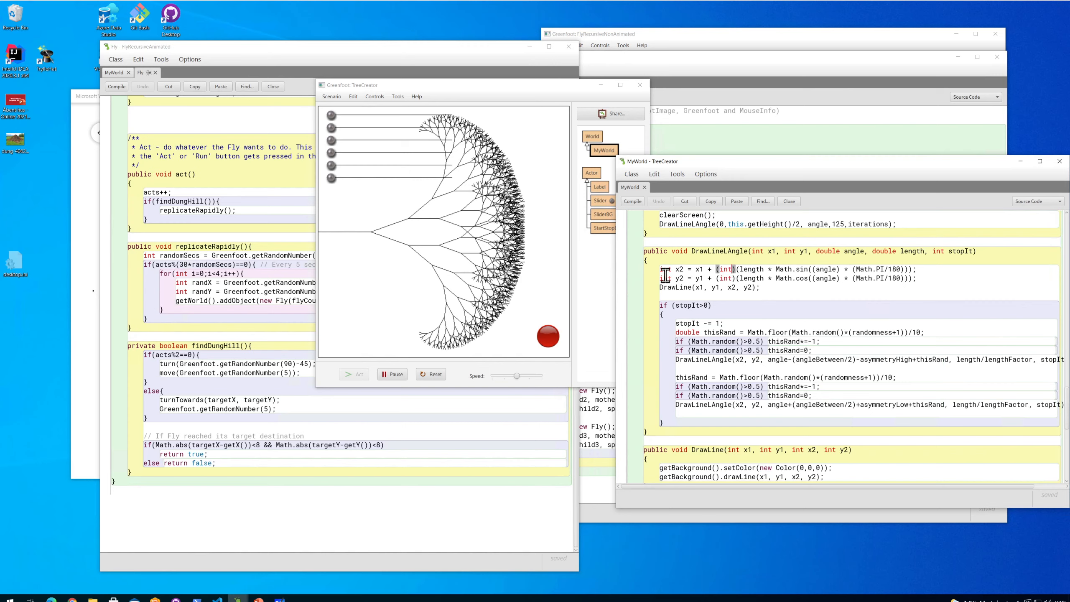
pyautogui.tripleClick(784, 269)
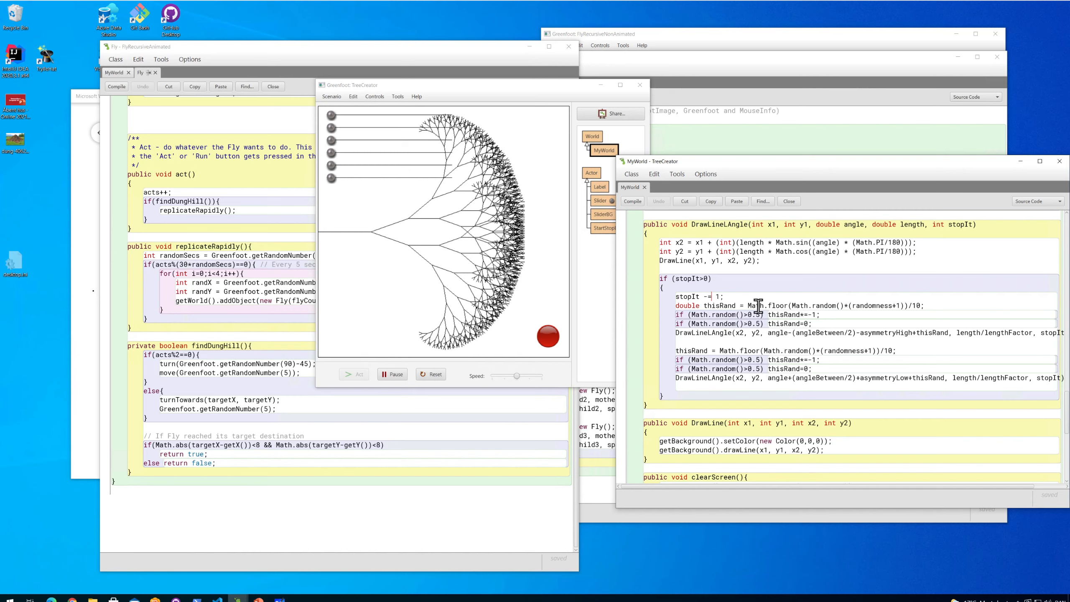
pyautogui.doubleClick(718, 305)
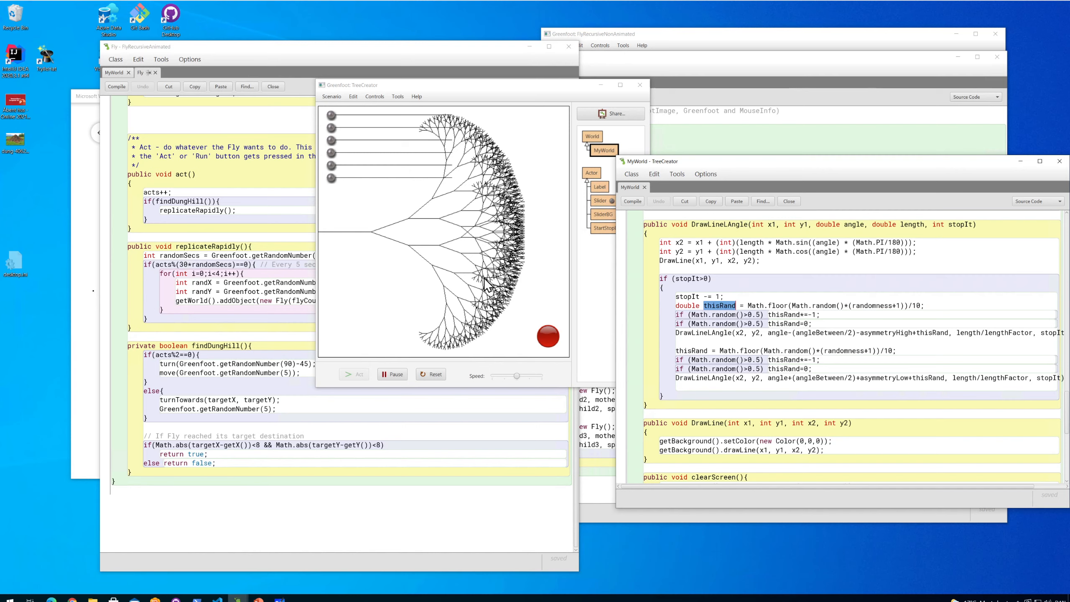
pyautogui.moveTo(787, 352)
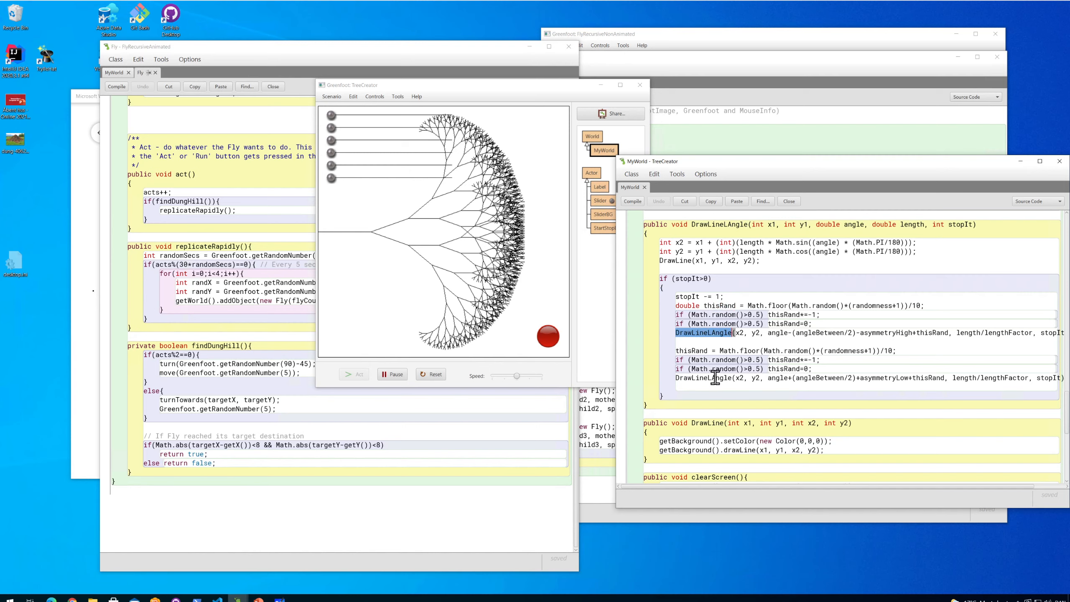
pyautogui.doubleClick(676, 261)
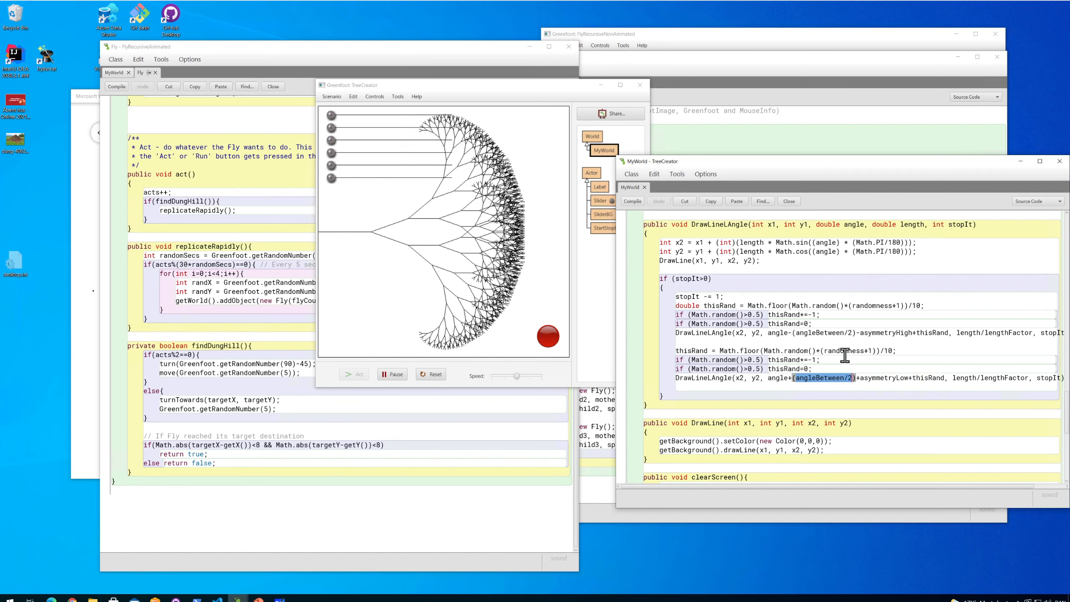
pyautogui.moveTo(413, 229)
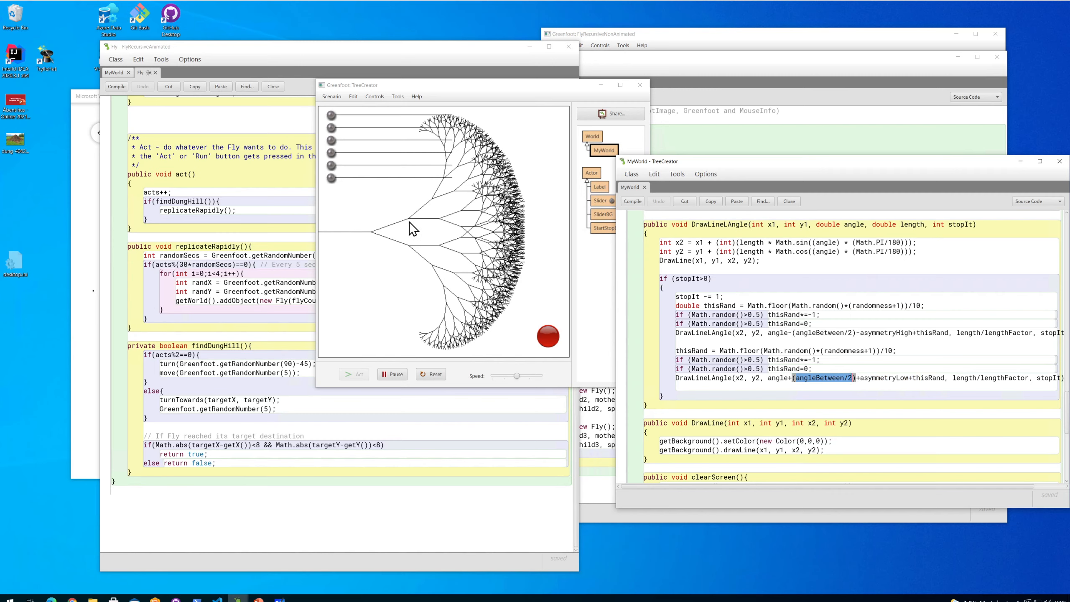
pyautogui.moveTo(390, 243)
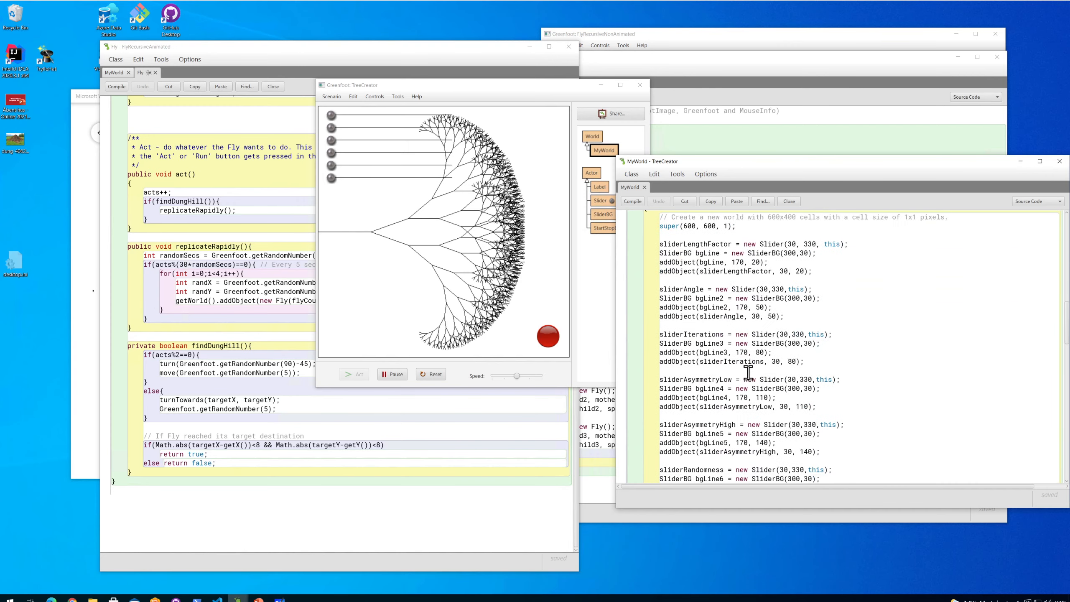
# Step: Scroll the MyWorld editor through the field declarations, slider variables and act method
pyautogui.scroll(-3)
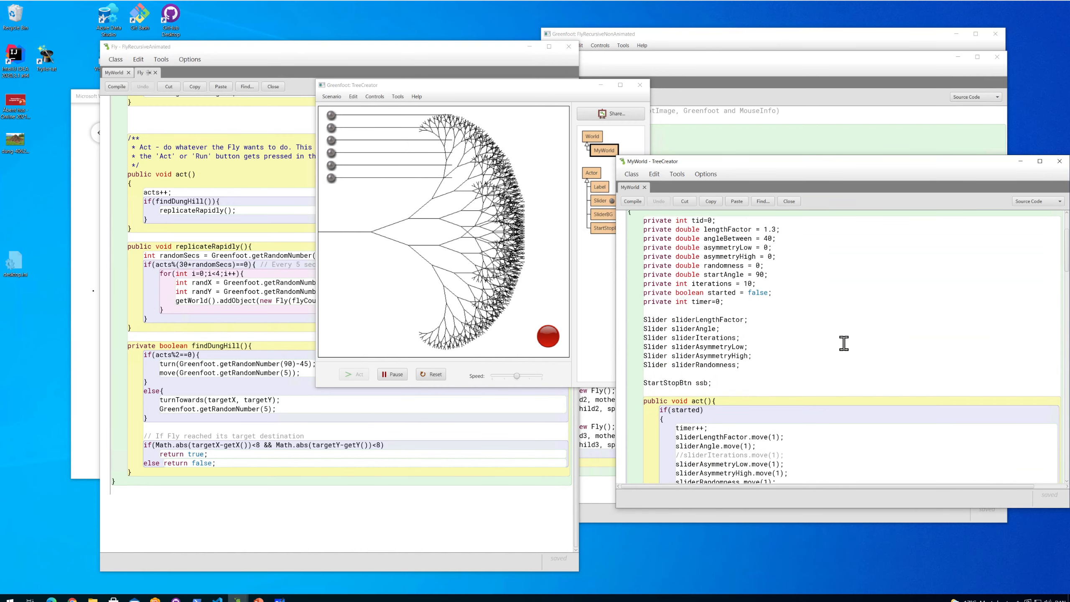
pyautogui.moveTo(714, 275)
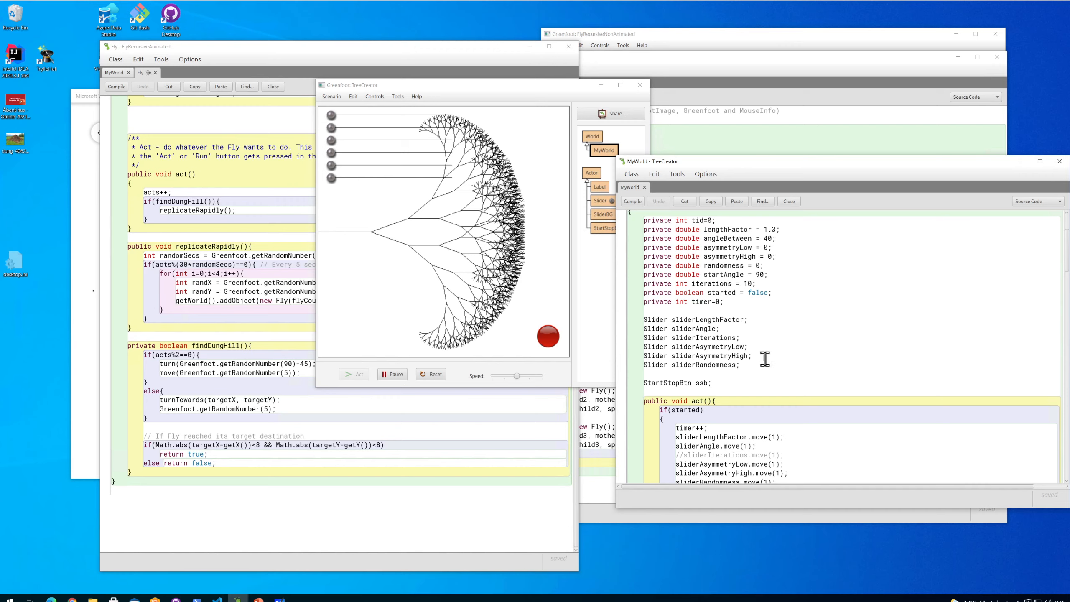
pyautogui.scroll(-3)
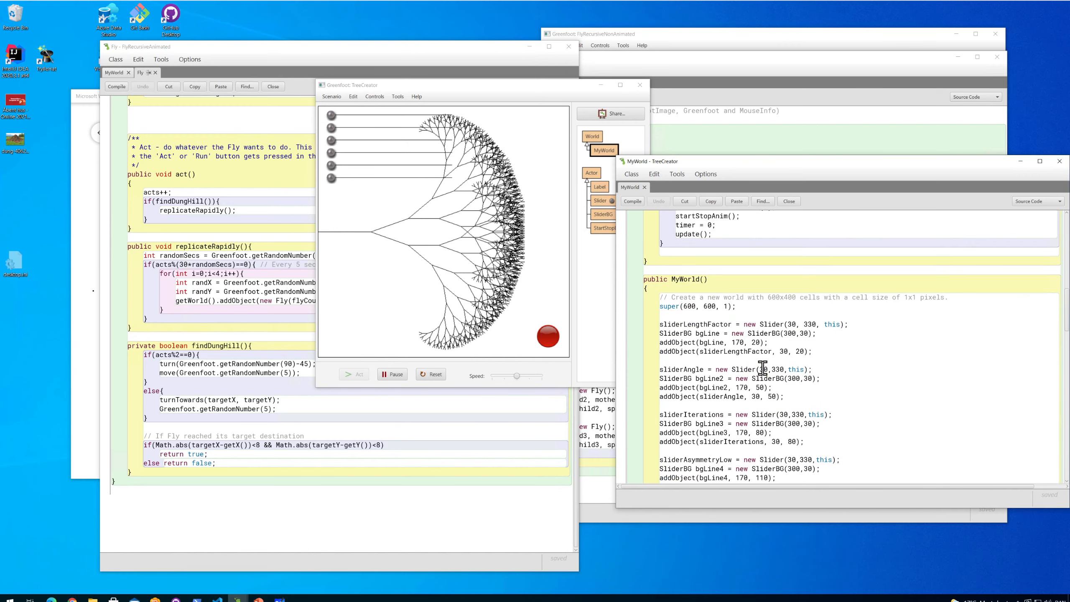
pyautogui.scroll(-3)
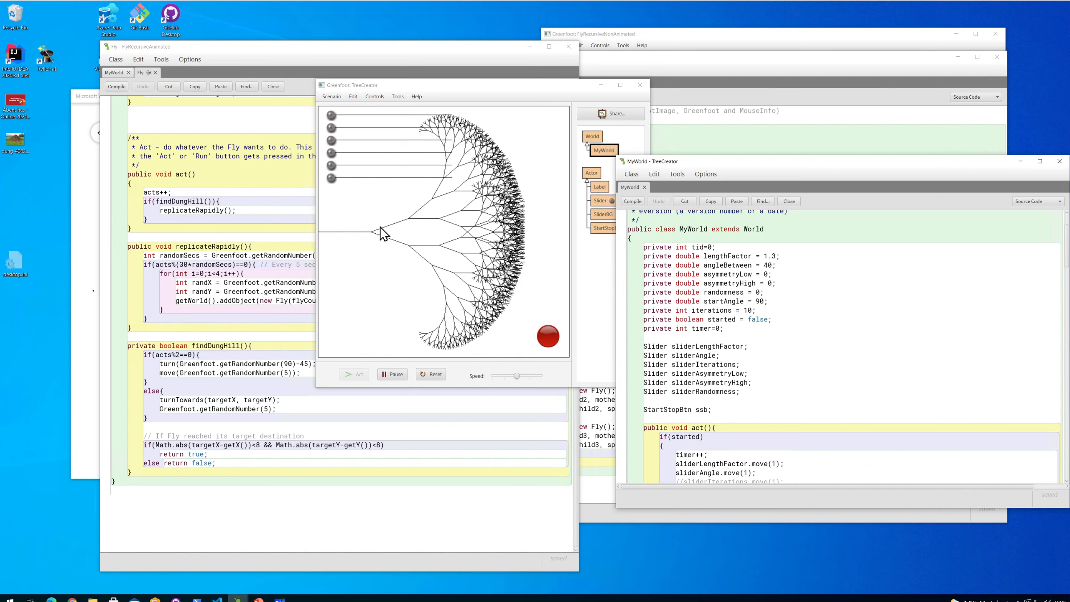
pyautogui.moveTo(451, 160)
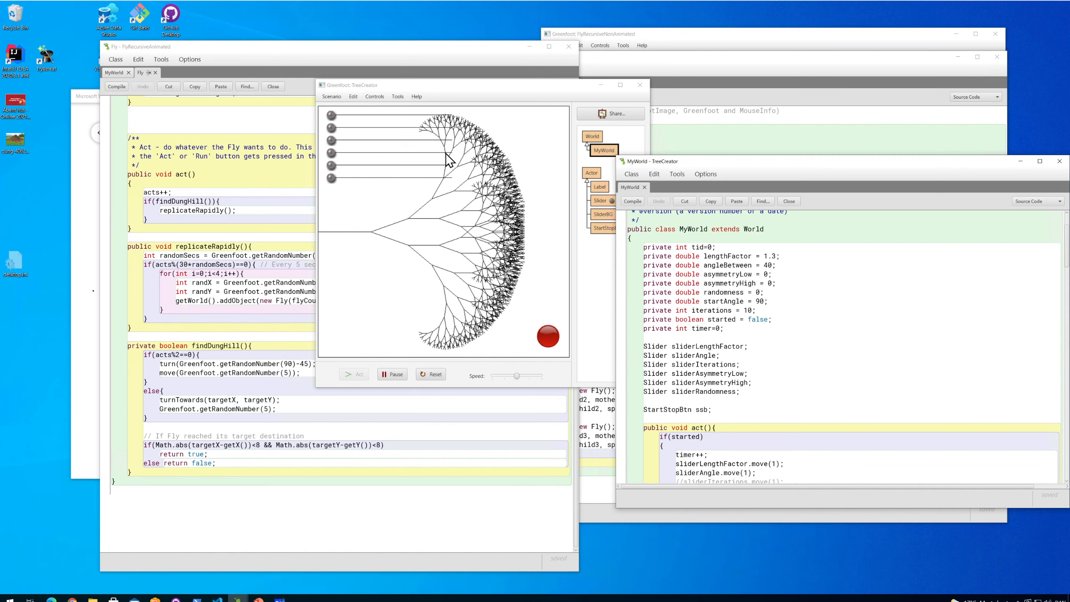
pyautogui.moveTo(430, 139)
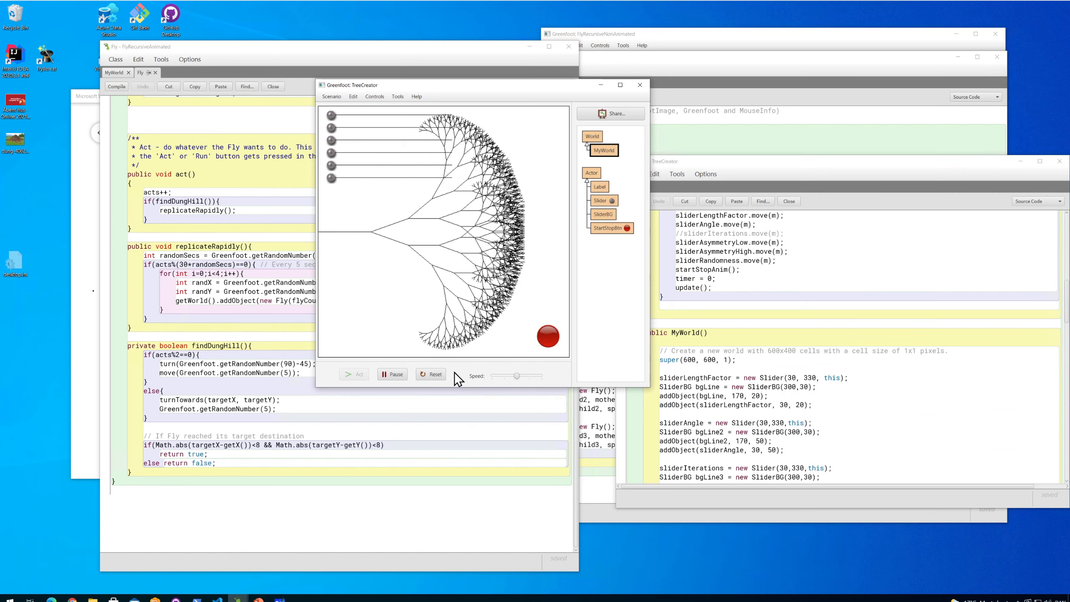
pyautogui.moveTo(285, 138)
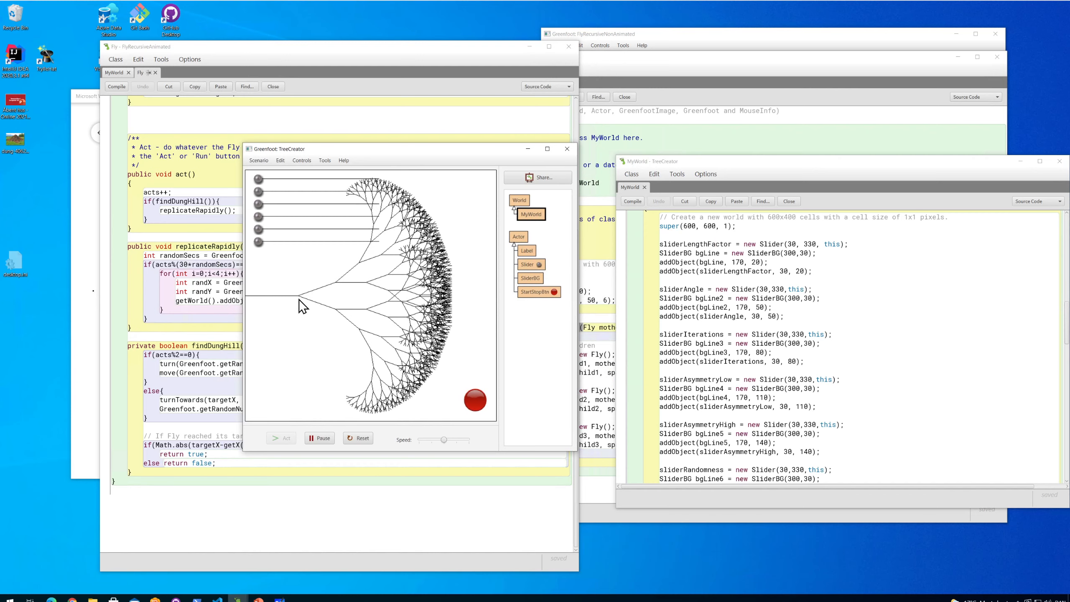
pyautogui.moveTo(307, 302)
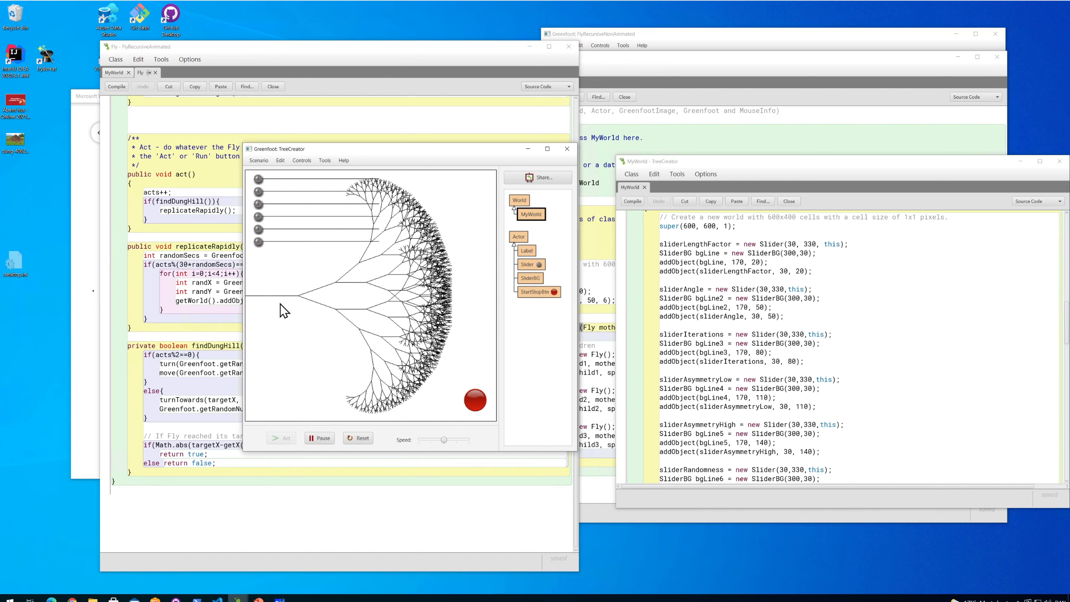
pyautogui.moveTo(308, 299)
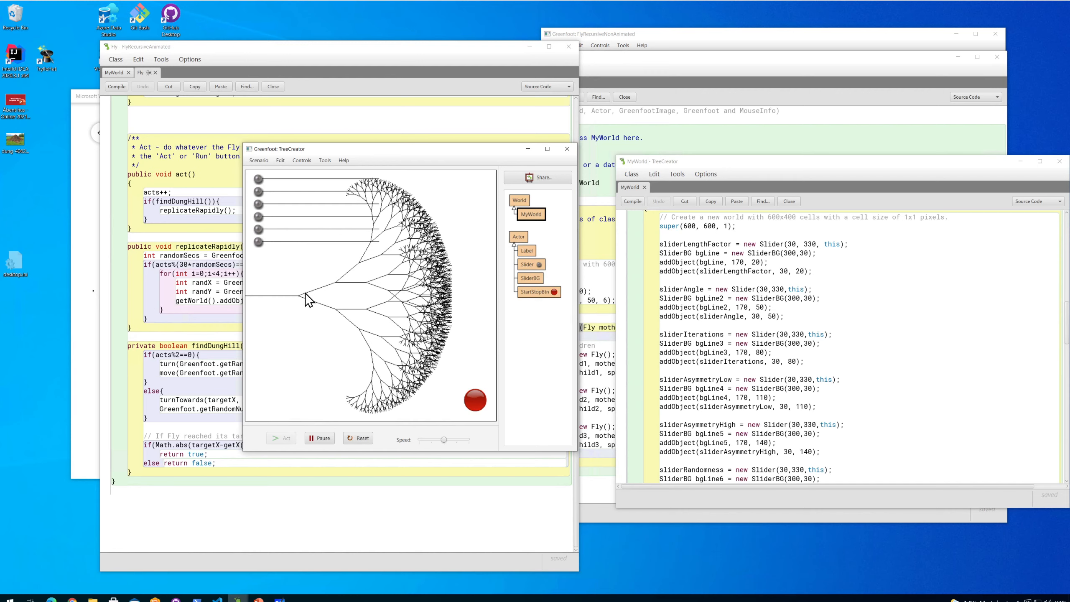
pyautogui.moveTo(374, 237)
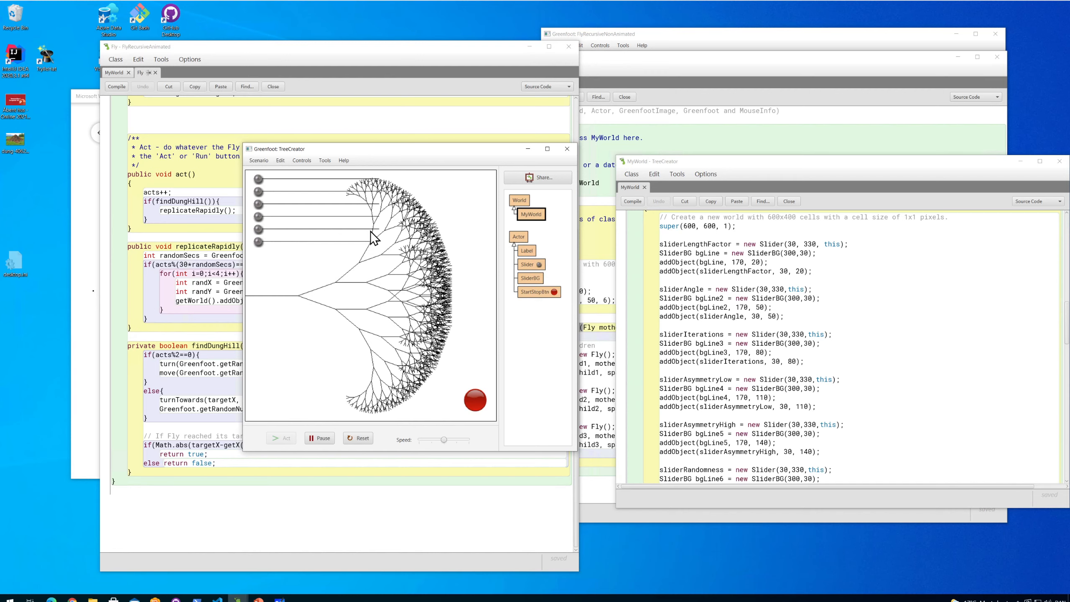
pyautogui.moveTo(360, 198)
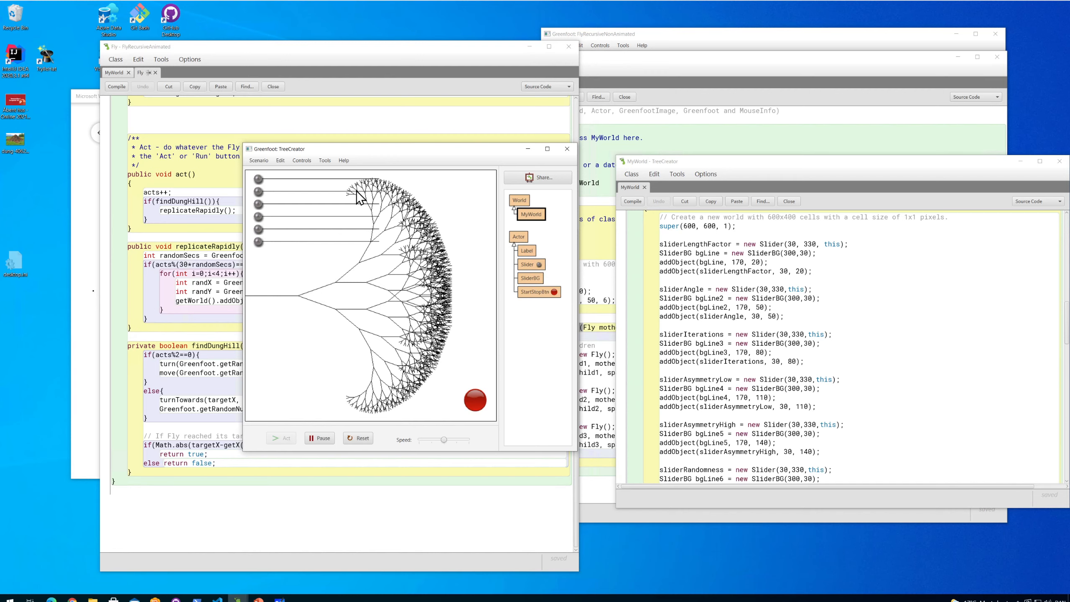
pyautogui.moveTo(375, 226)
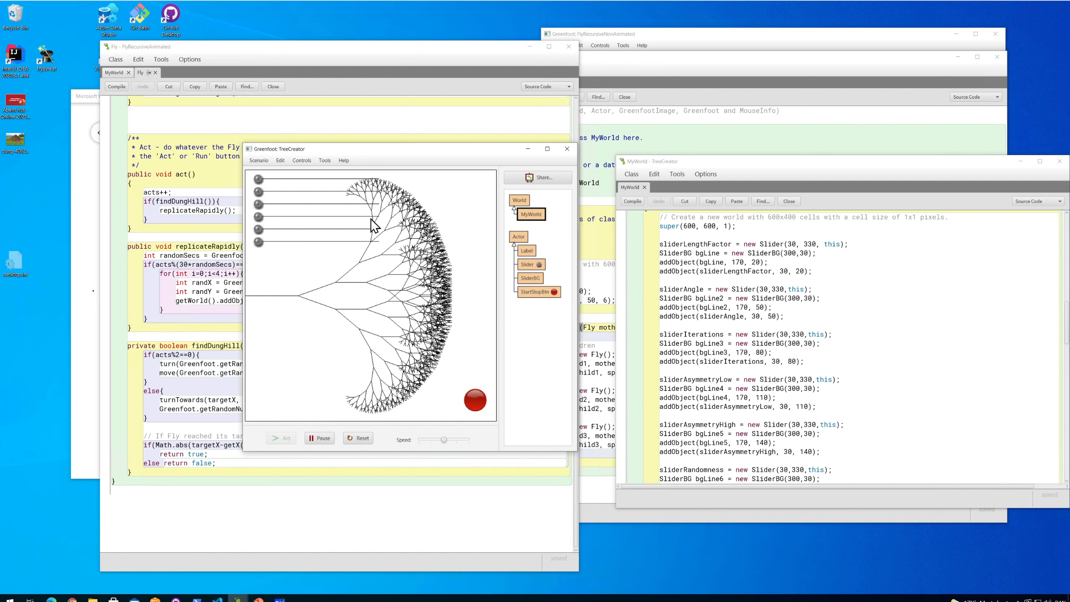
pyautogui.moveTo(352, 259)
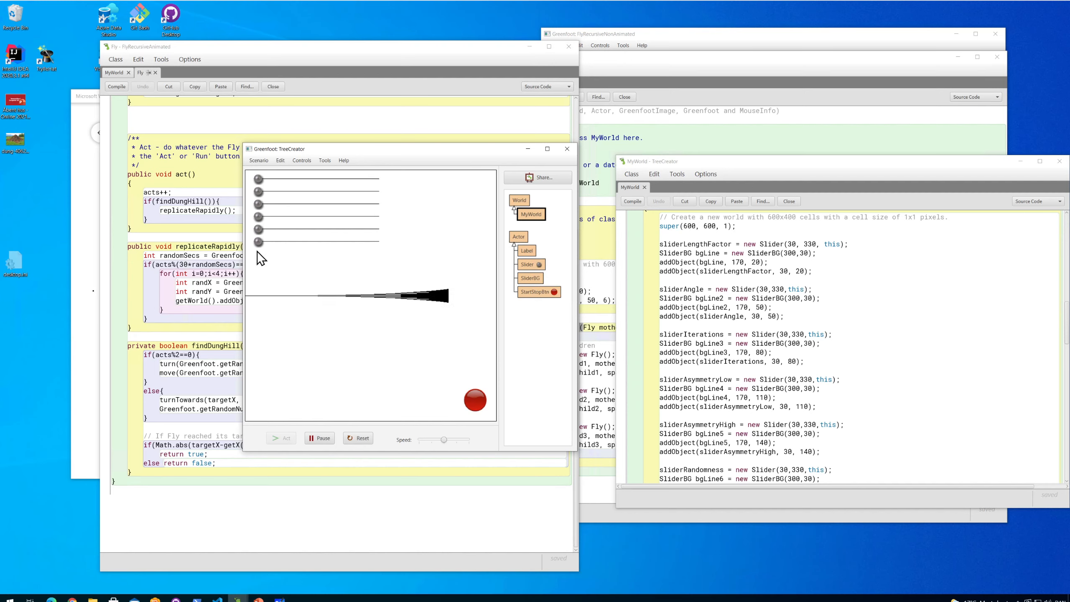
pyautogui.moveTo(327, 287)
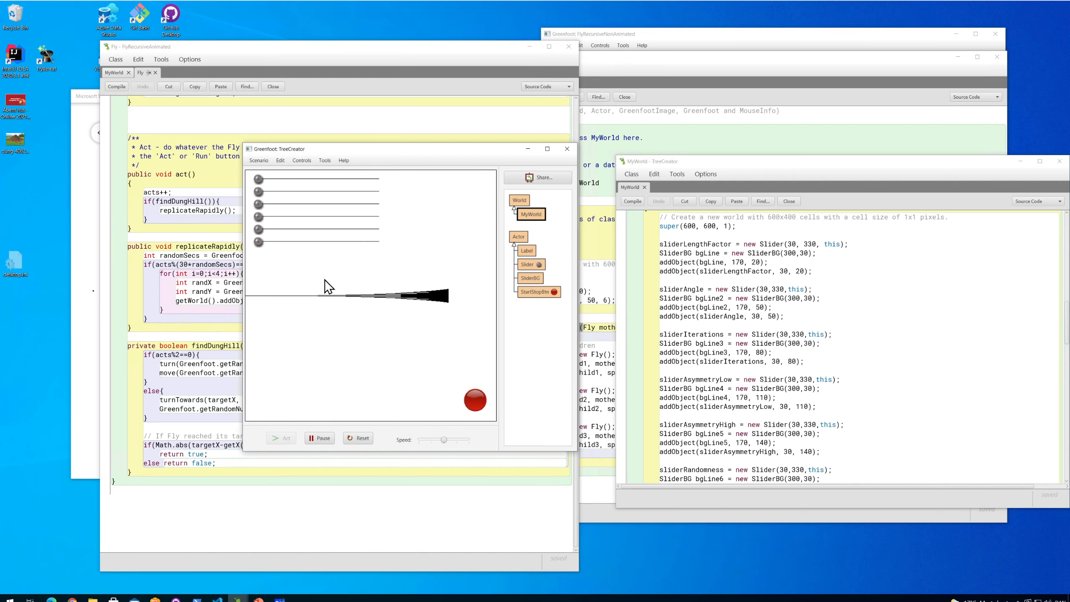
pyautogui.moveTo(331, 305)
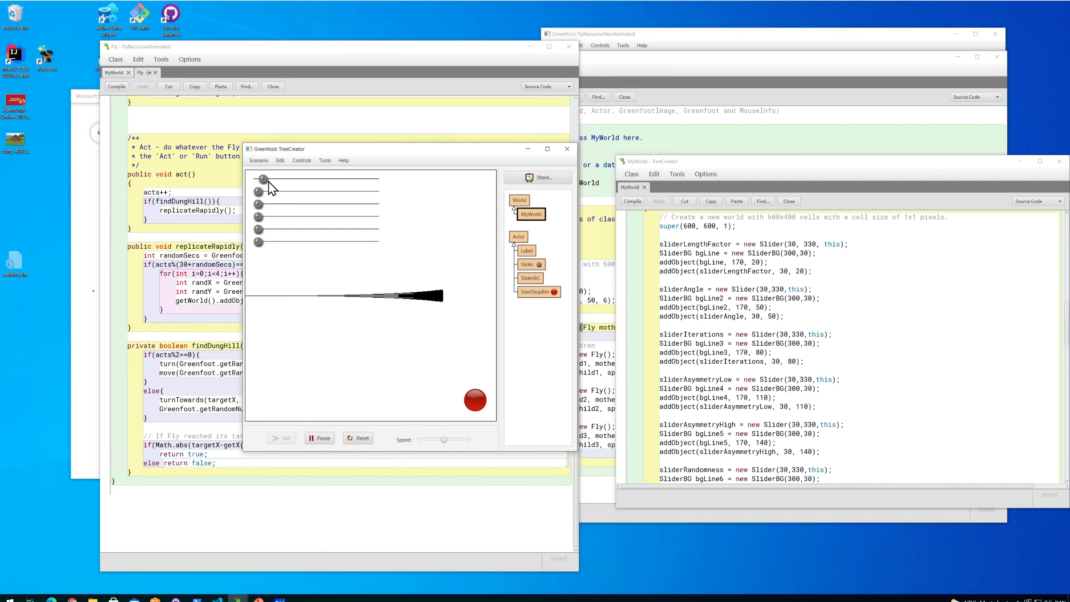
# Step: Move the angle slider right so the tree's branches fan out into a semicircle
pyautogui.moveTo(261, 179); pyautogui.dragTo(384, 179)
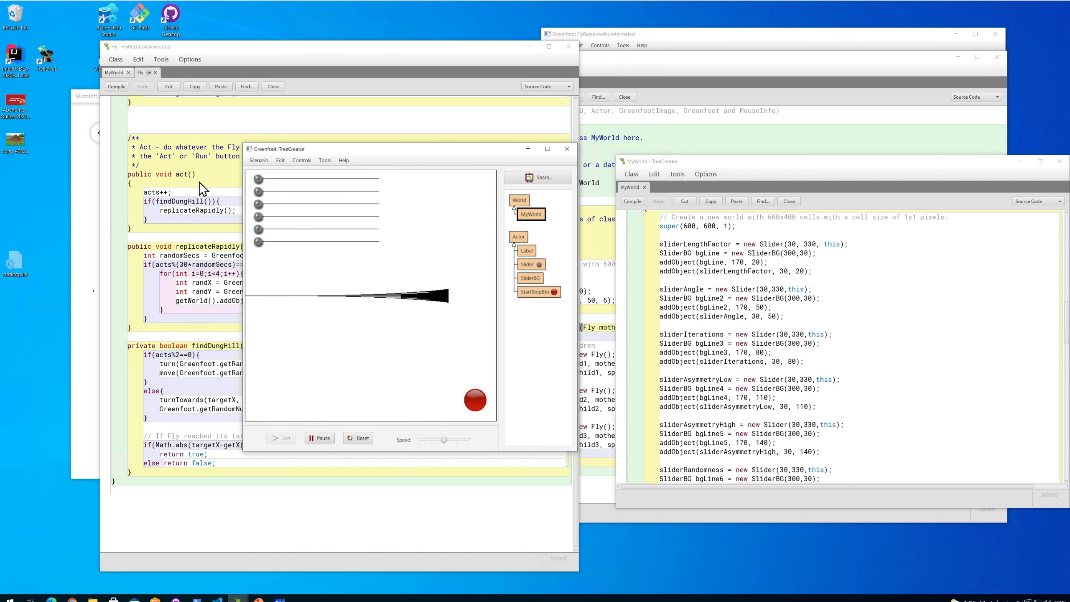
pyautogui.moveTo(263, 190)
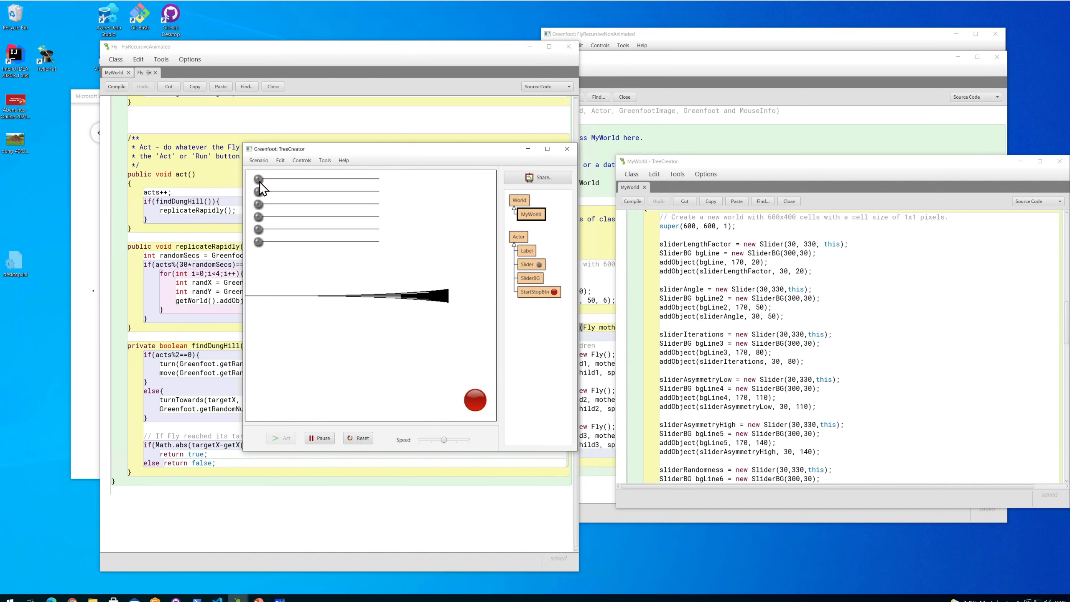
pyautogui.moveTo(266, 213)
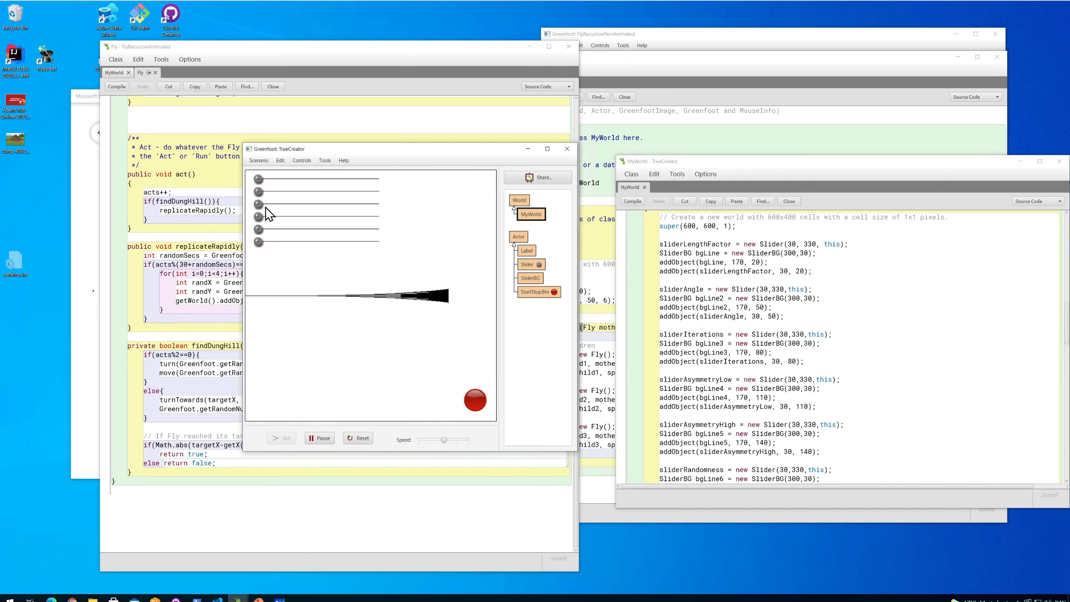
pyautogui.moveTo(258, 191)
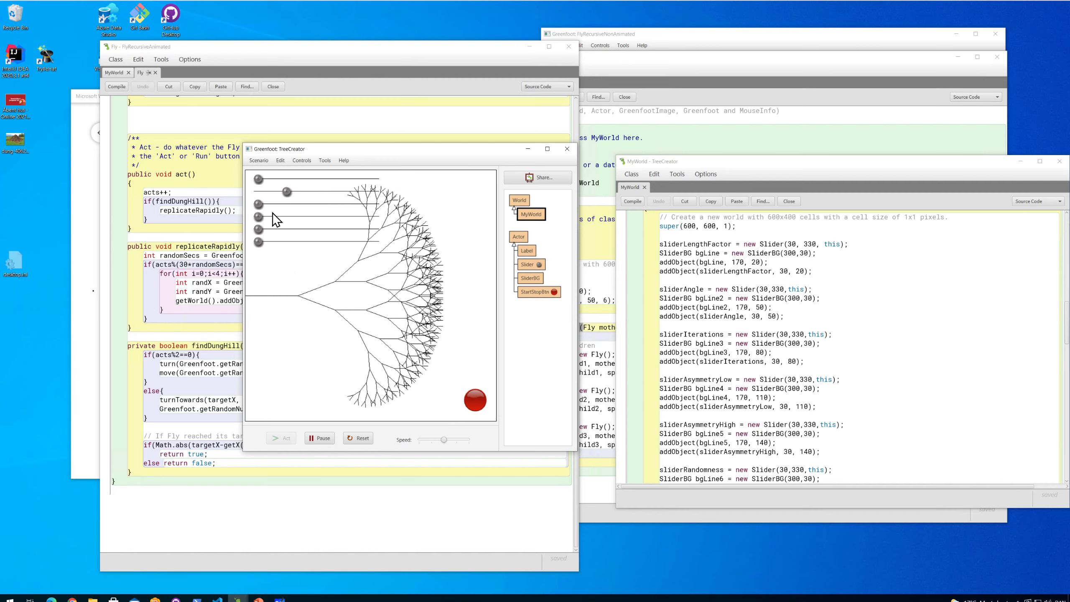
# Step: Show the slider start values, then raise the iterations slider for finer branching
pyautogui.scroll(-3)
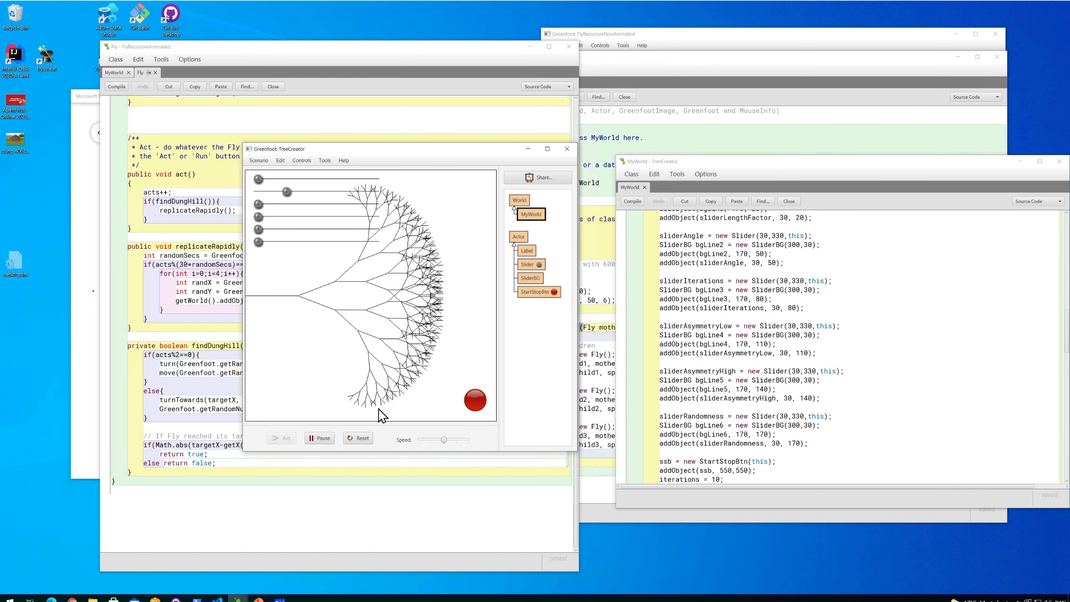
pyautogui.moveTo(358, 351)
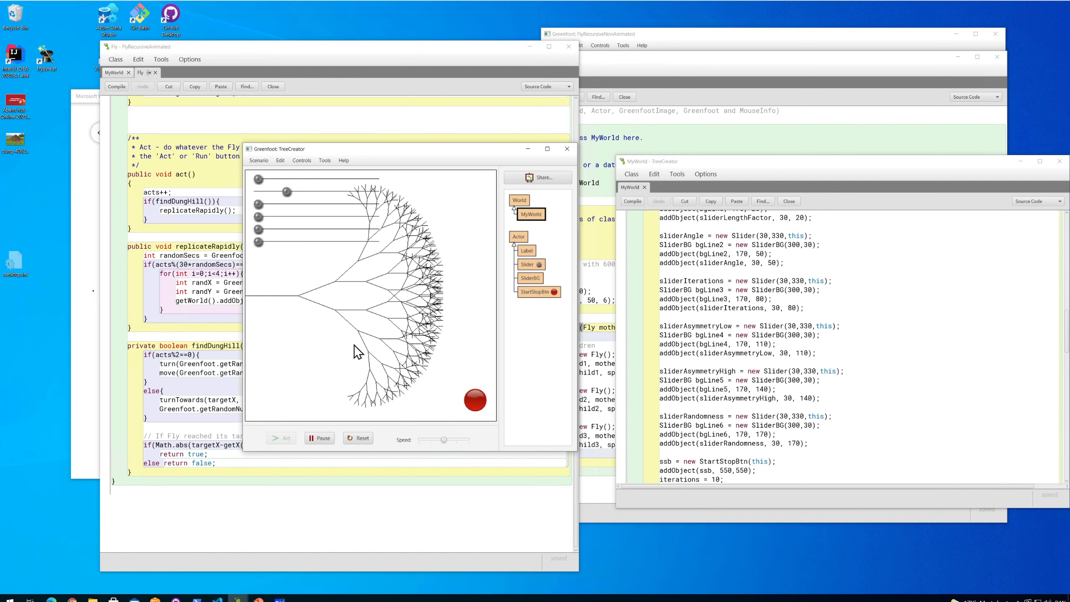
pyautogui.moveTo(354, 410)
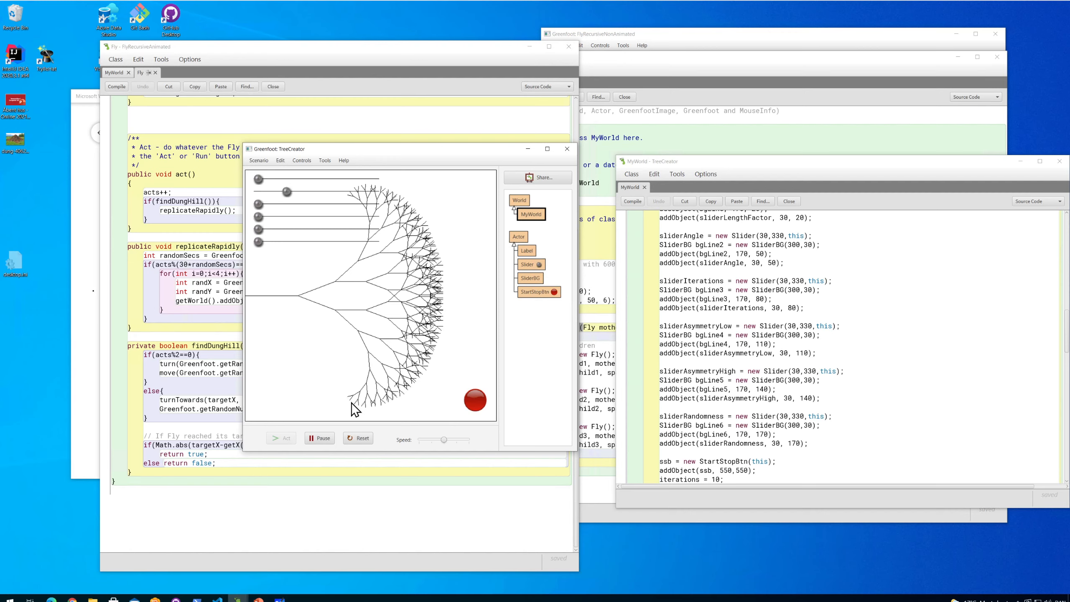
pyautogui.moveTo(263, 208)
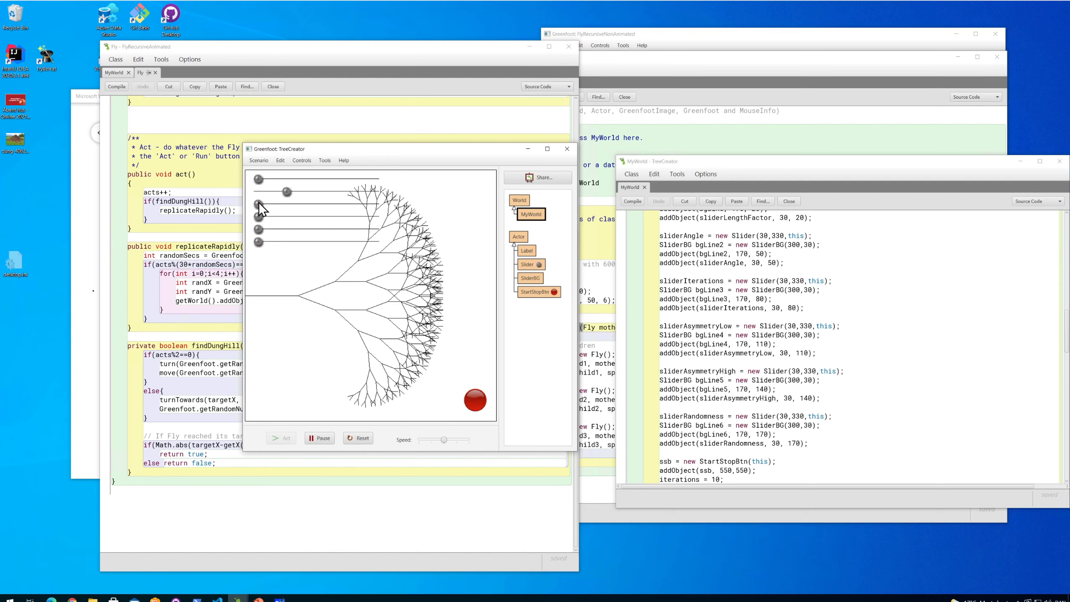
pyautogui.moveTo(259, 204); pyautogui.dragTo(292, 205)
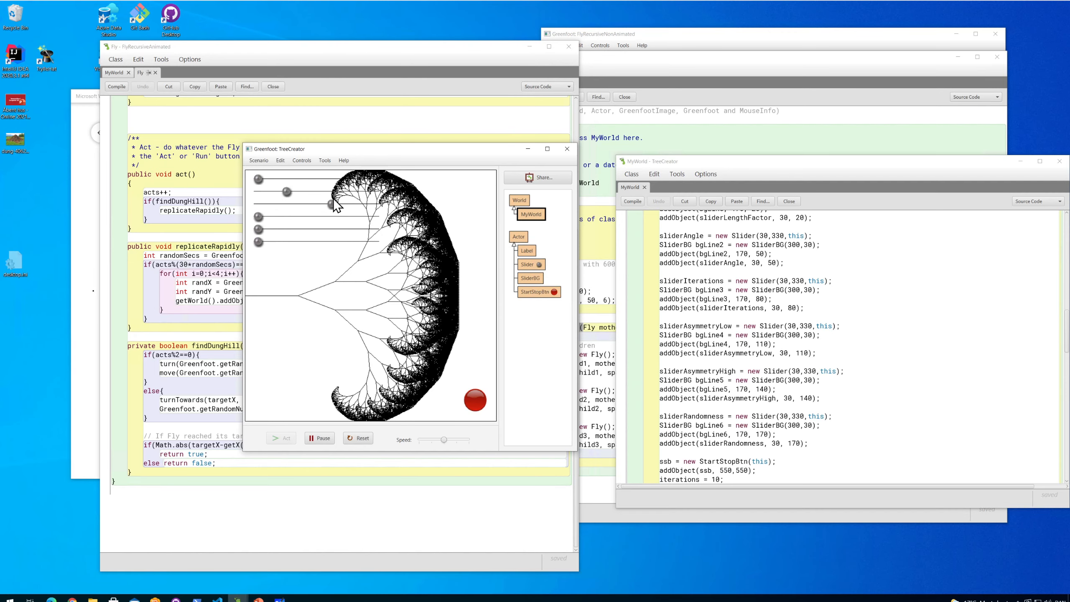
pyautogui.moveTo(426, 409)
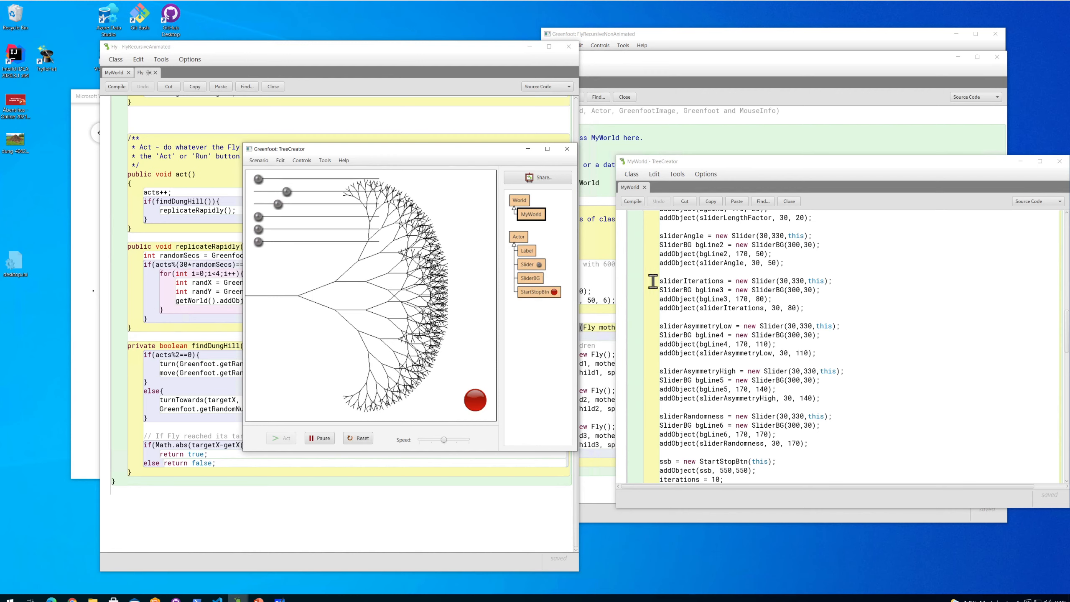
pyautogui.moveTo(716, 318)
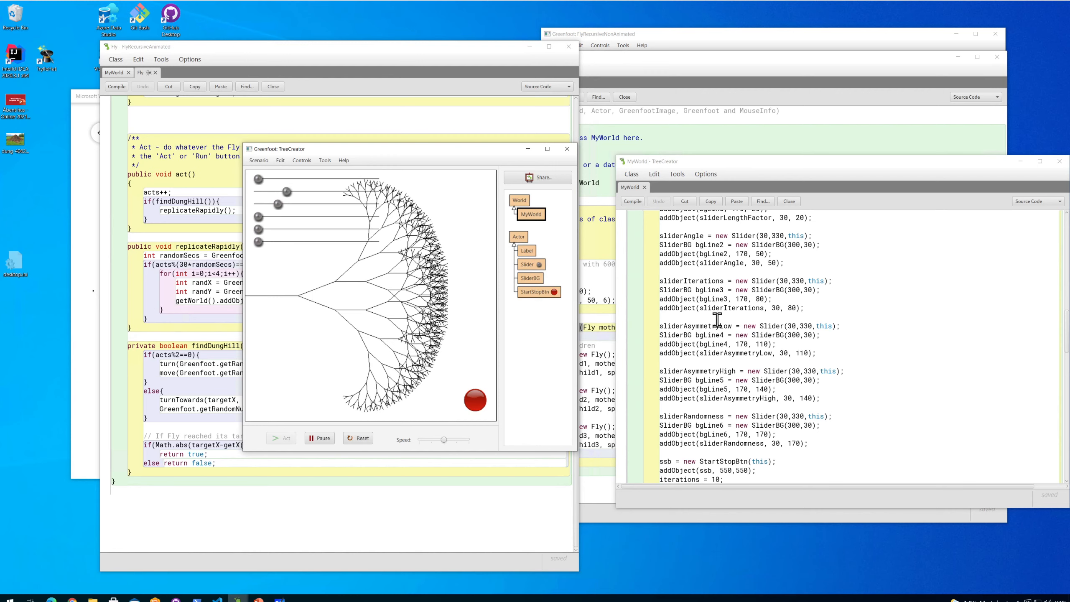
# Step: Scroll to the constructor's starting values for iterations, randomness and asymmetry
pyautogui.scroll(-3)
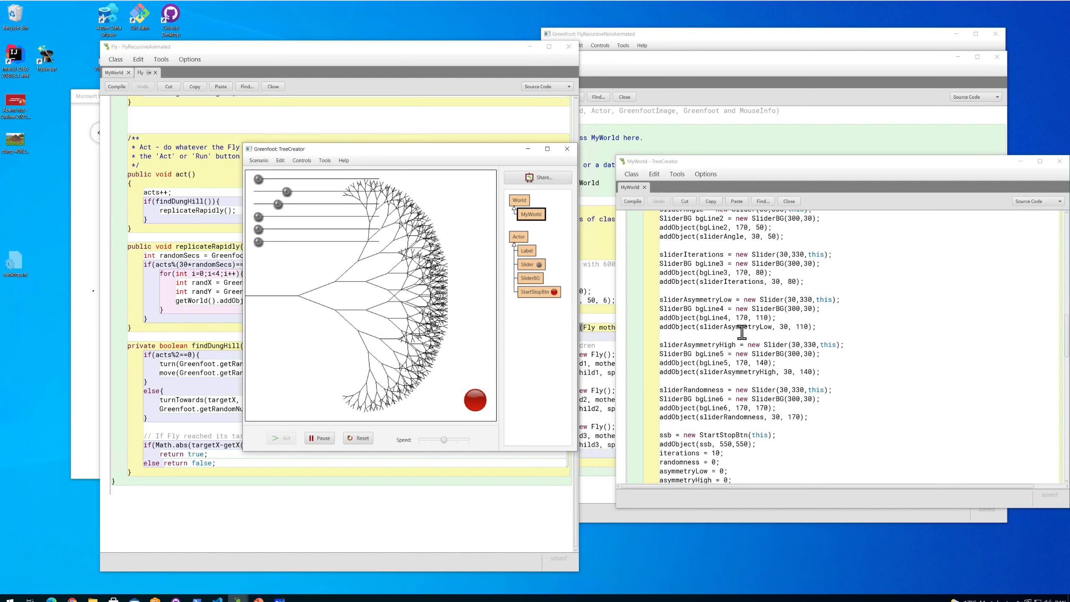
pyautogui.moveTo(370, 334)
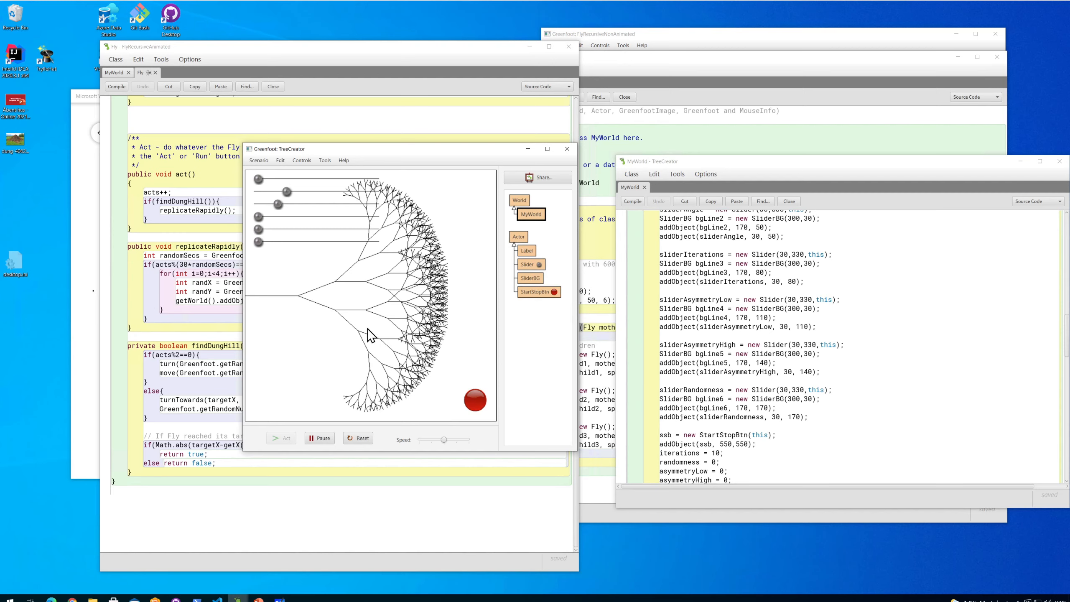
pyautogui.moveTo(338, 287)
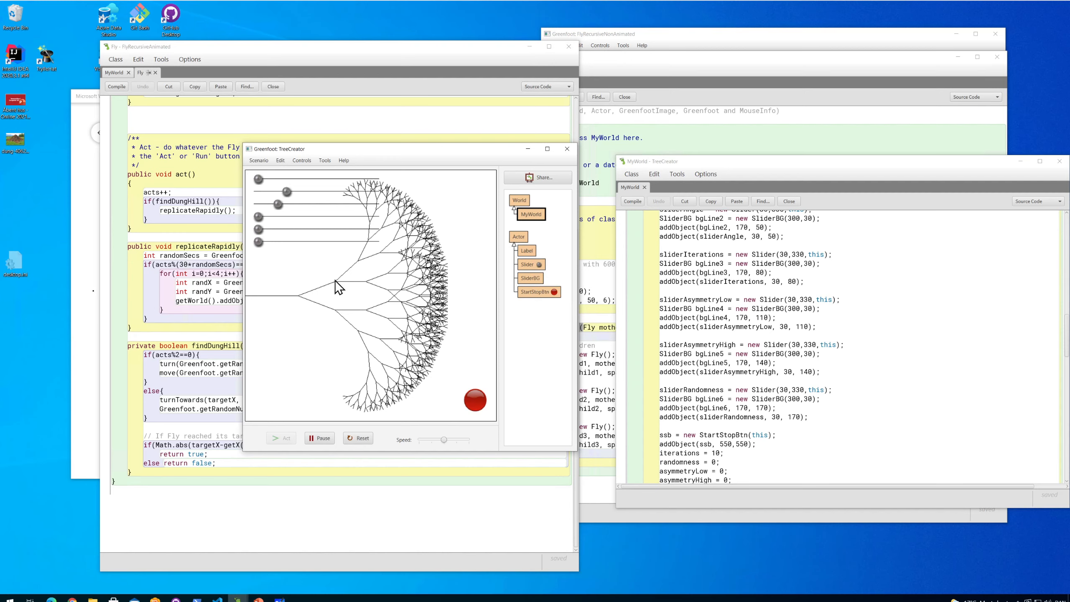
pyautogui.moveTo(320, 280)
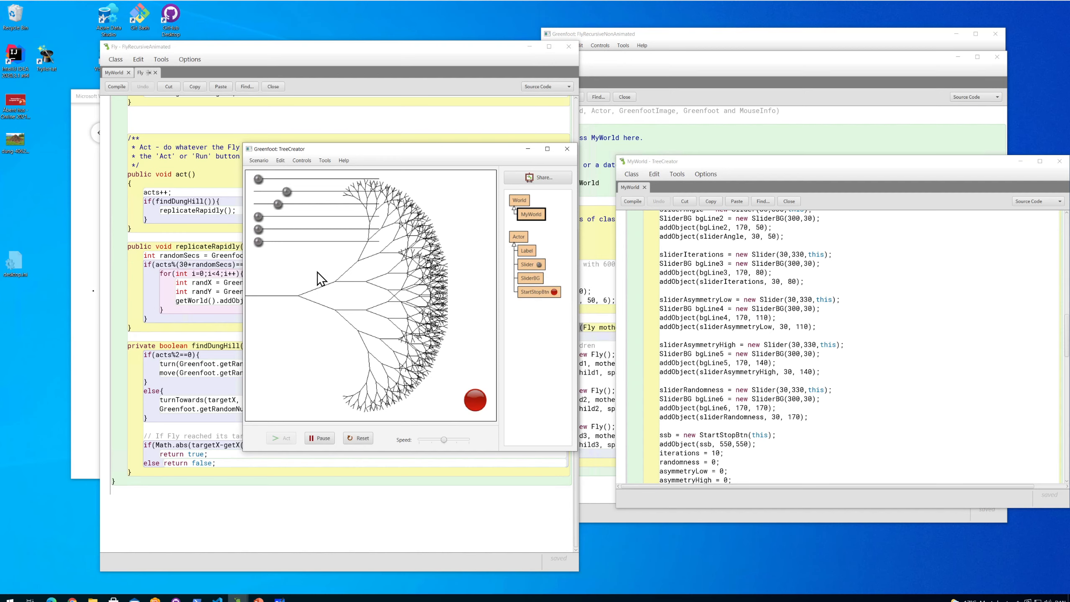
pyautogui.moveTo(326, 315)
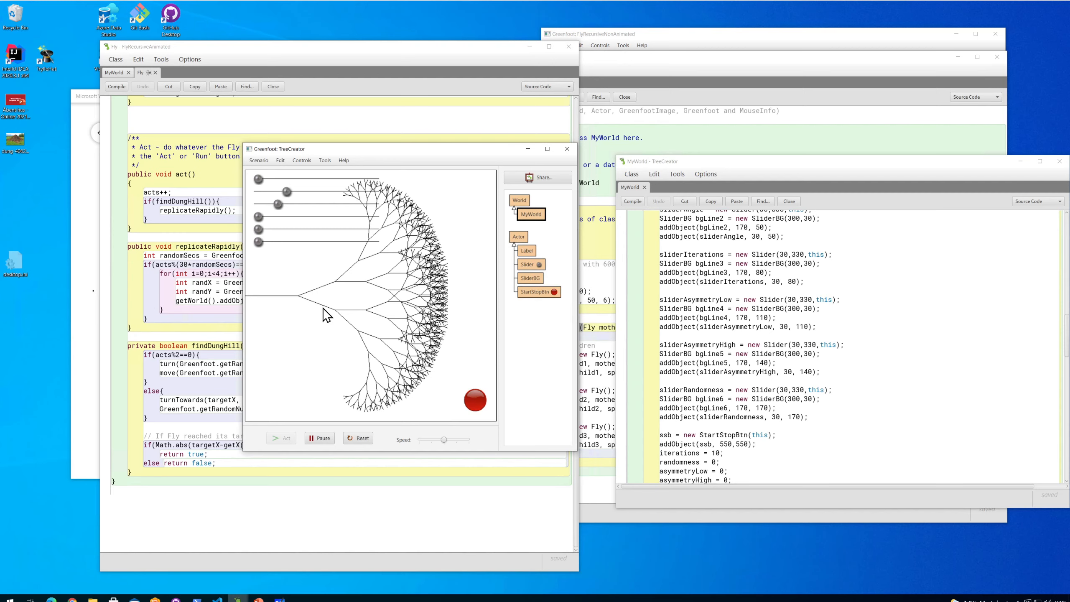
pyautogui.moveTo(321, 316)
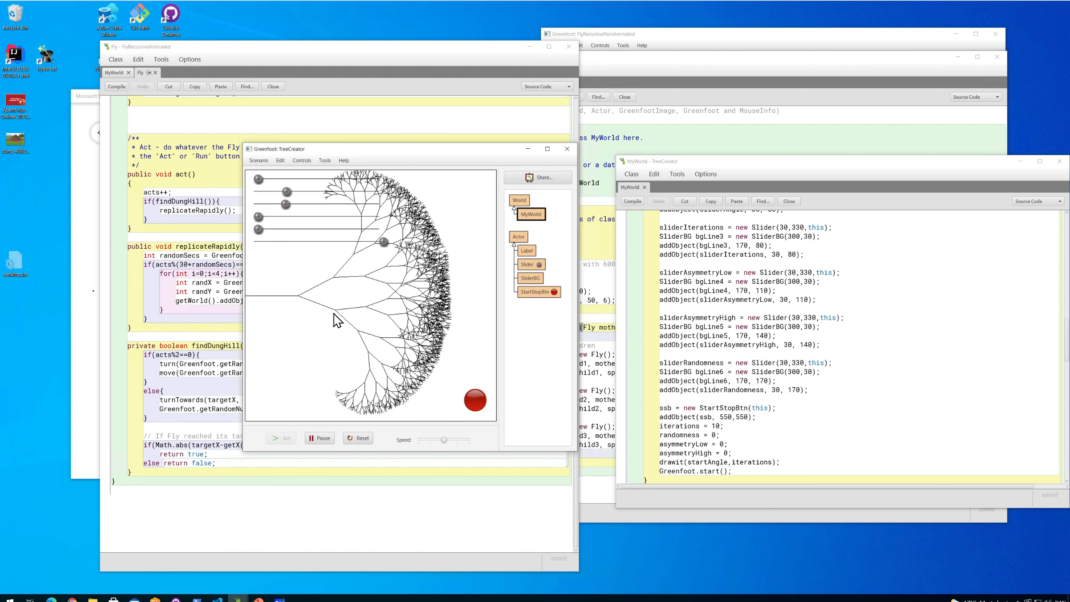
pyautogui.moveTo(364, 416)
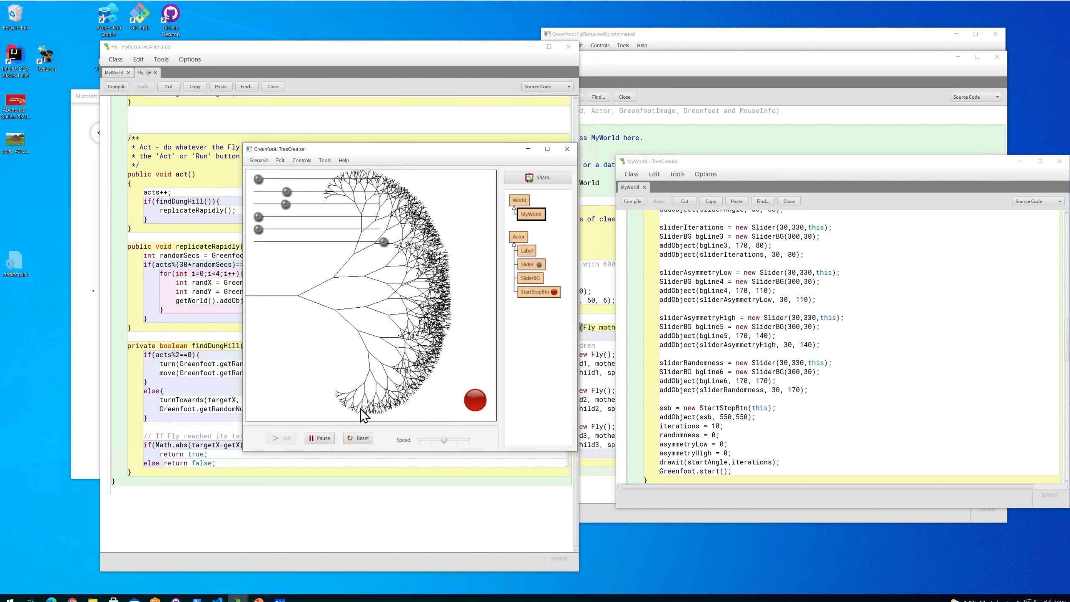
pyautogui.moveTo(376, 263)
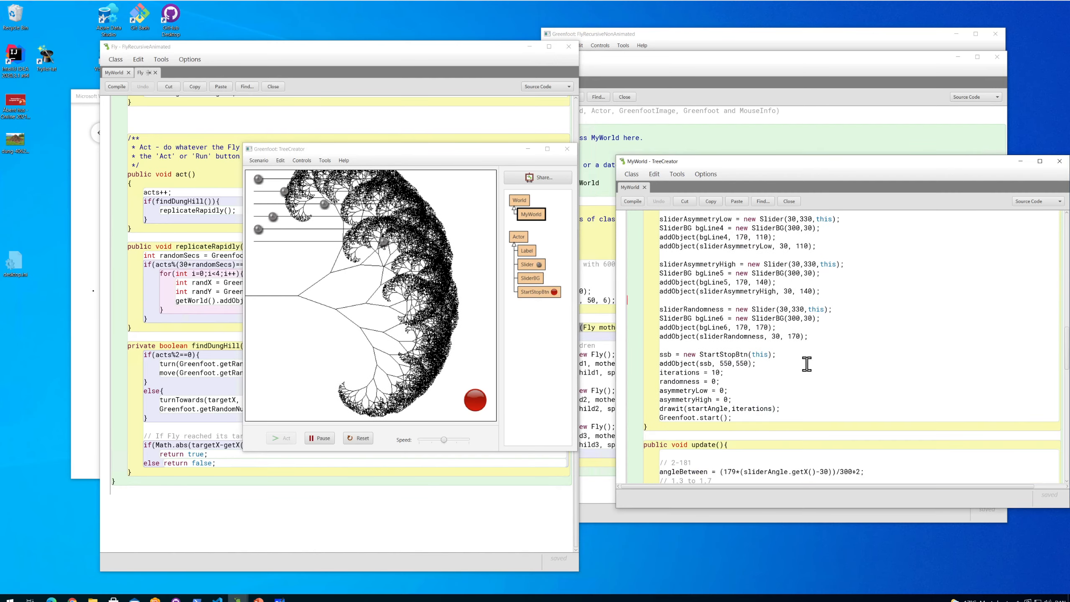
# Step: Scroll the MyWorld editor down to the drawit and recursive DrawLineLAngle methods
pyautogui.scroll(-3)
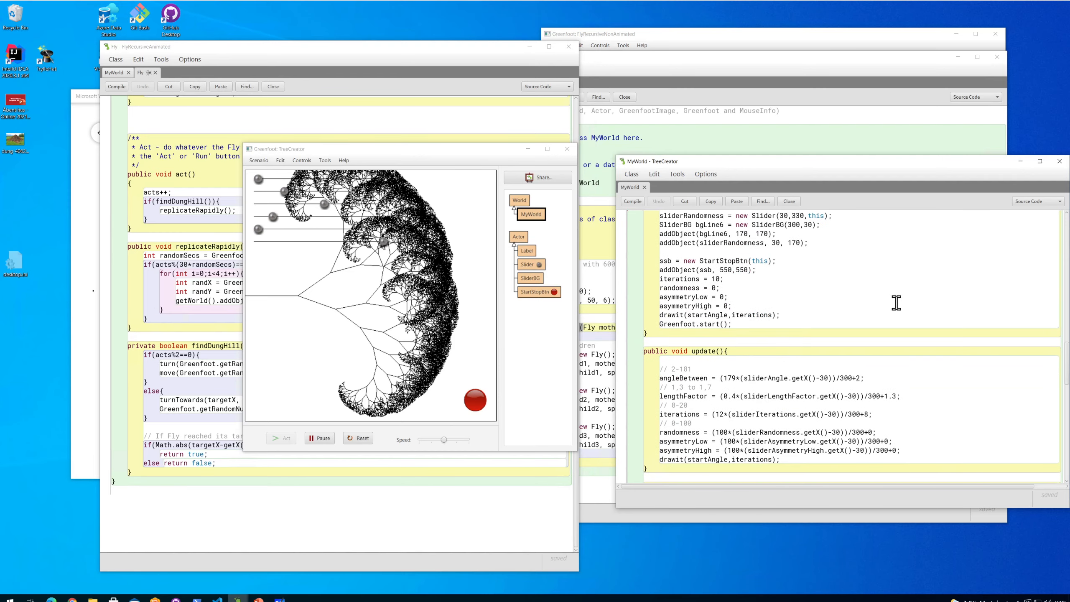
pyautogui.scroll(-3)
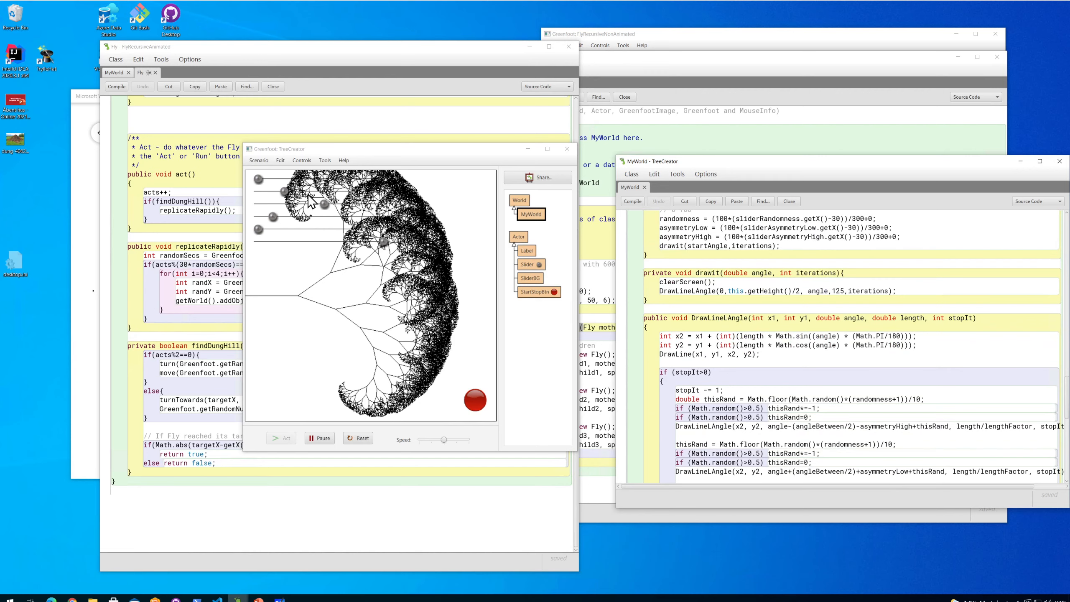
pyautogui.moveTo(372, 342)
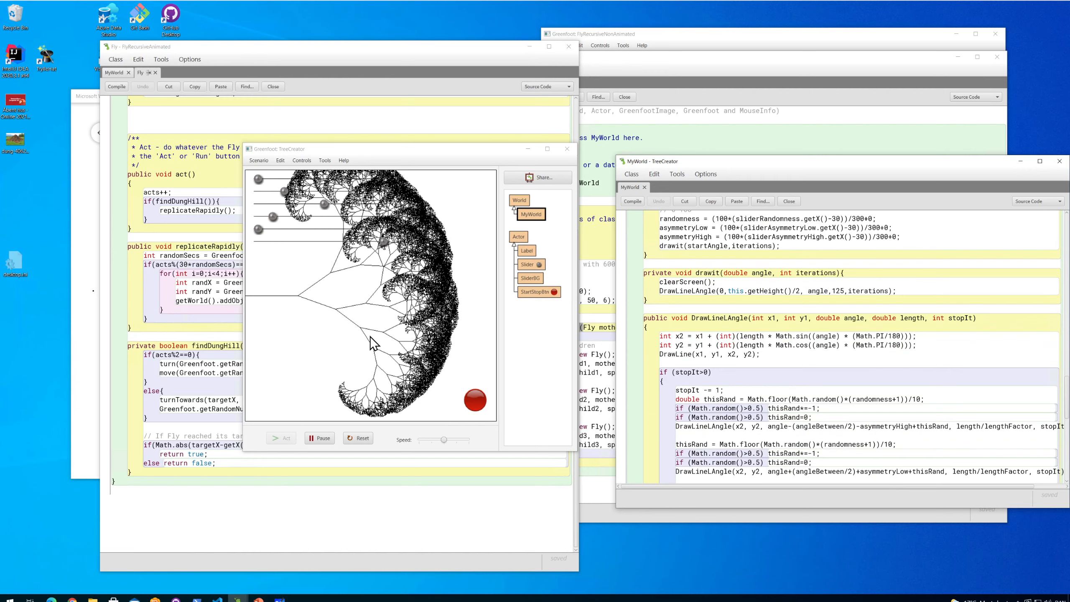
pyautogui.moveTo(382, 422)
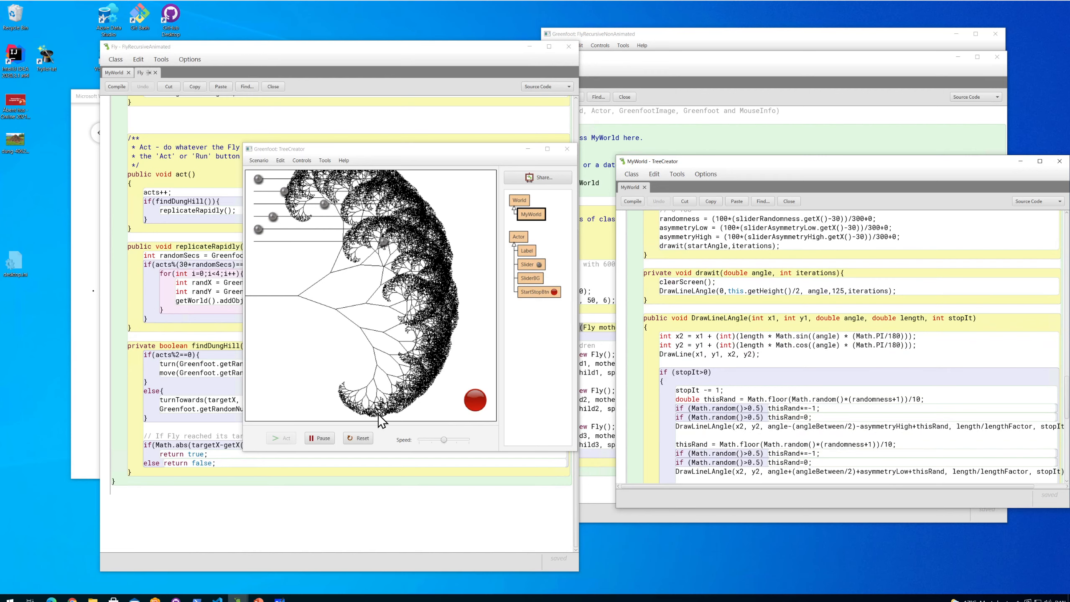
pyautogui.moveTo(450, 268)
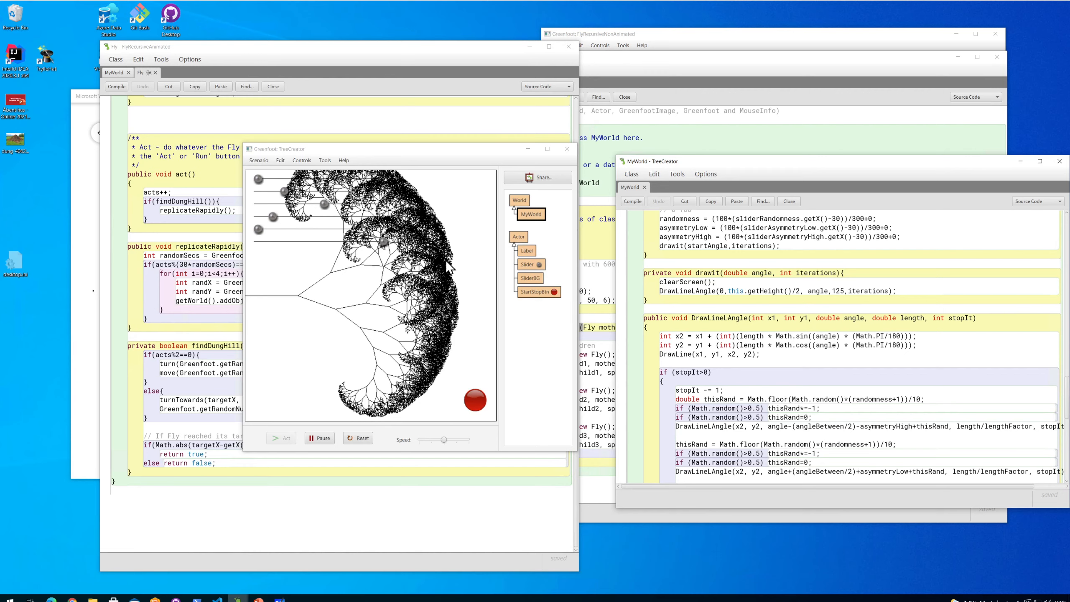
pyautogui.moveTo(402, 348)
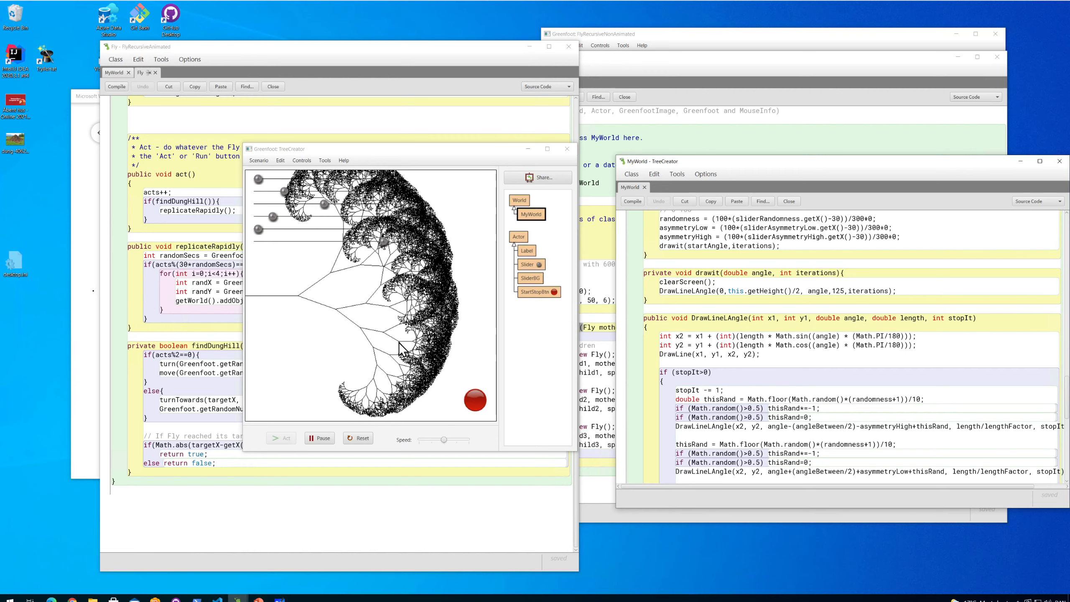
pyautogui.moveTo(488, 396)
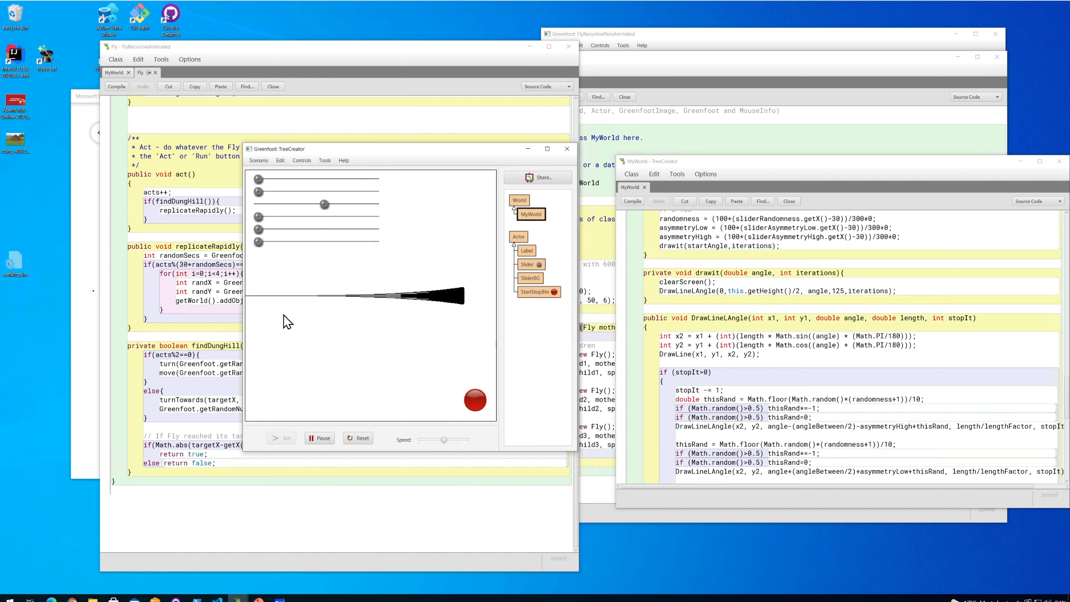
# Step: Animate the sliders at an adjusted speed, toggling start/stop until the tree collapses to a wedge
pyautogui.click(474, 400)
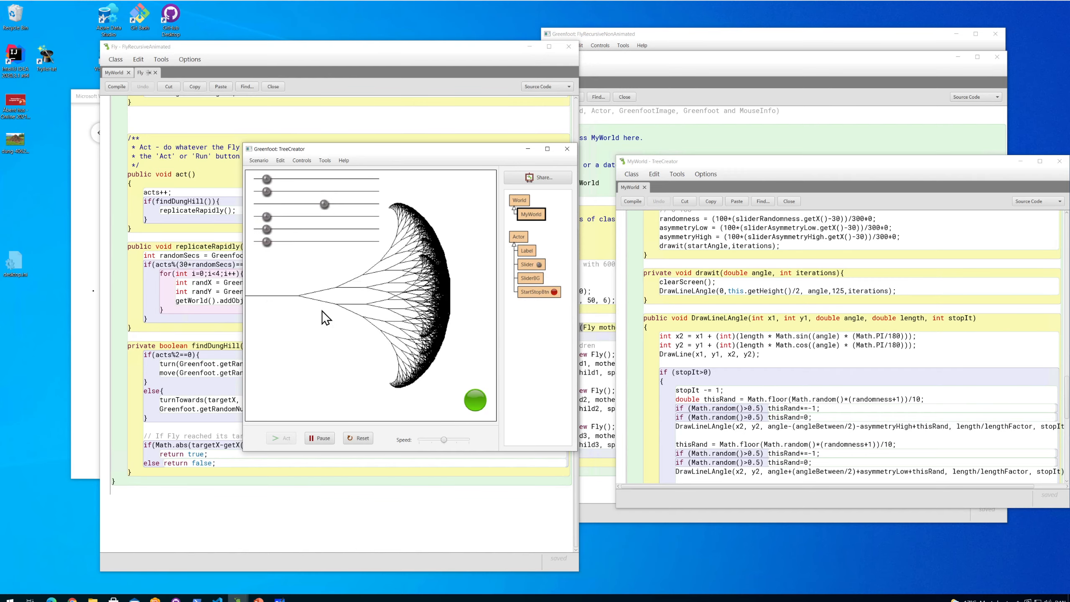
pyautogui.click(357, 437)
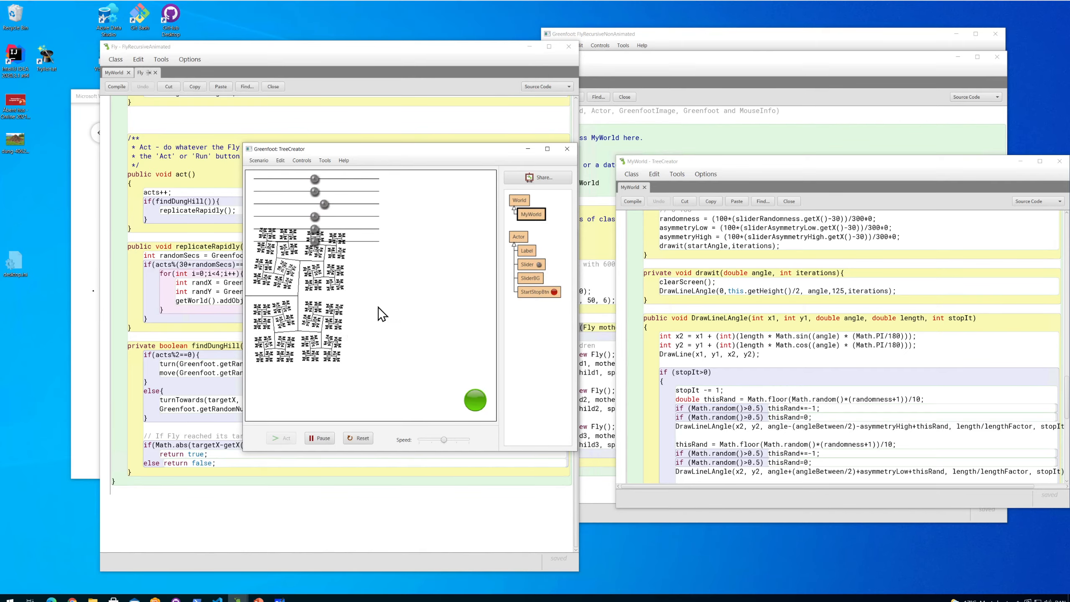
pyautogui.moveTo(443, 439); pyautogui.dragTo(445, 439)
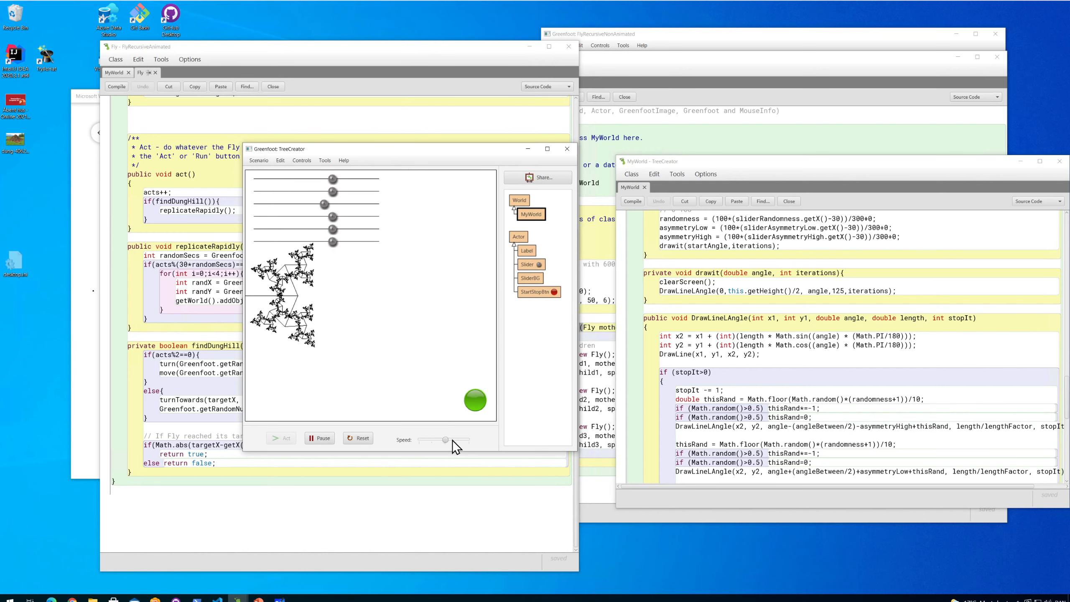
pyautogui.click(475, 400)
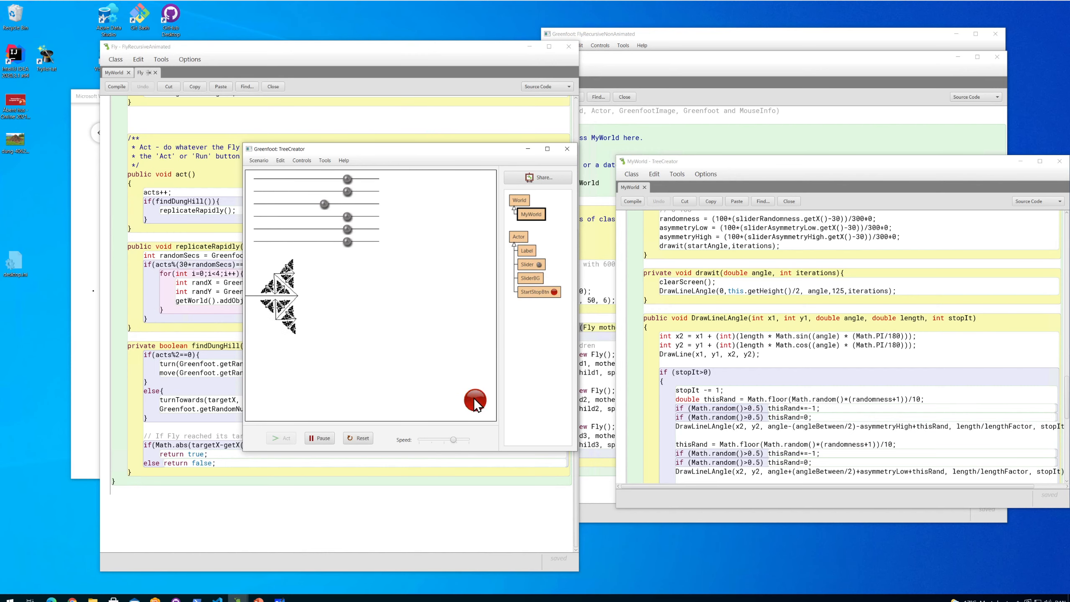
pyautogui.click(475, 400)
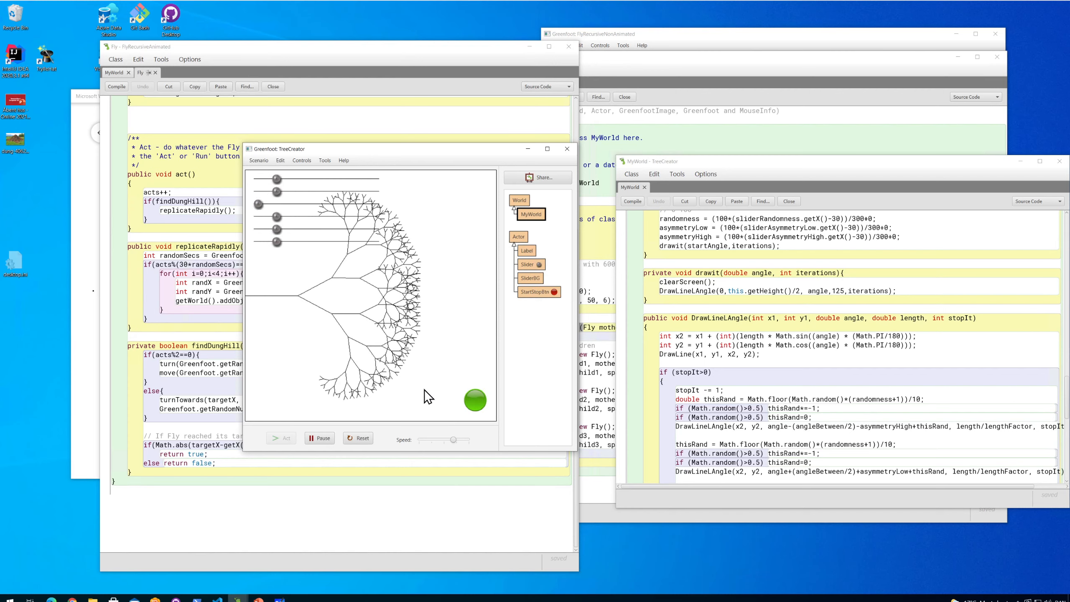
pyautogui.click(474, 400)
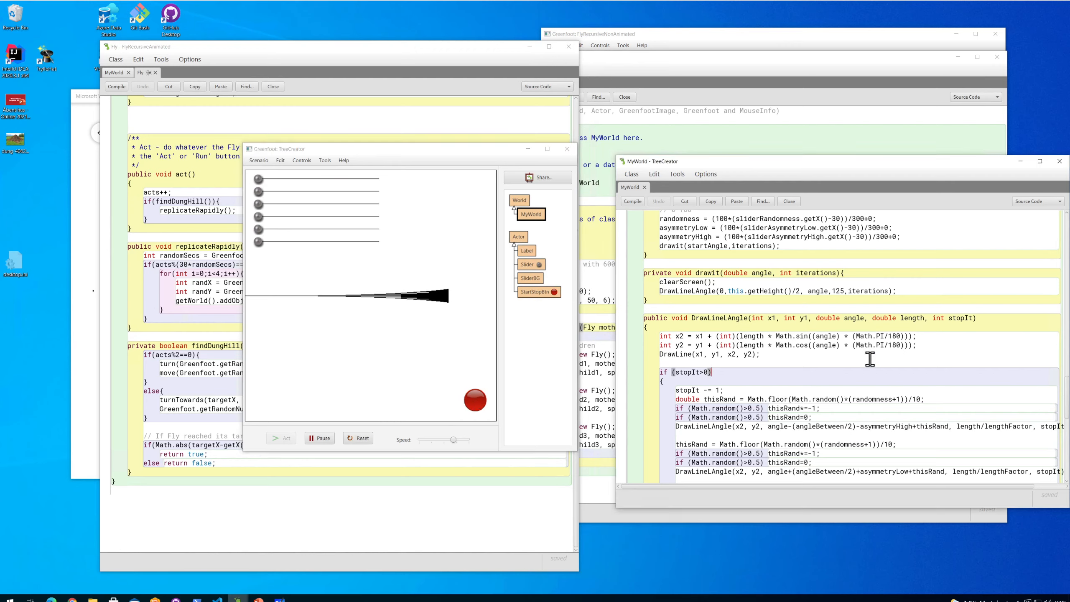
pyautogui.scroll(-3)
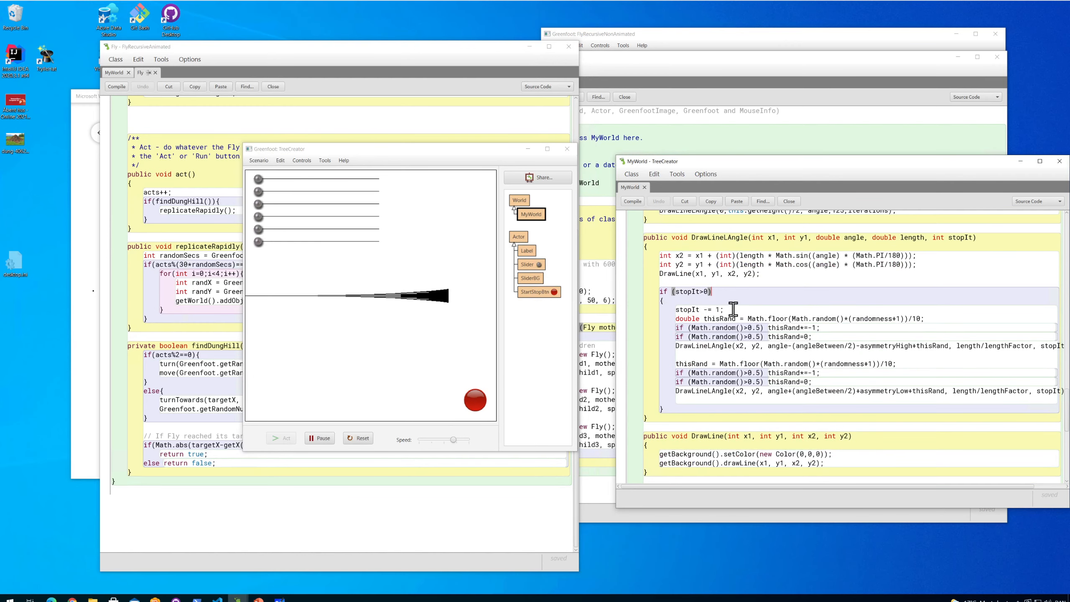
pyautogui.moveTo(686, 341)
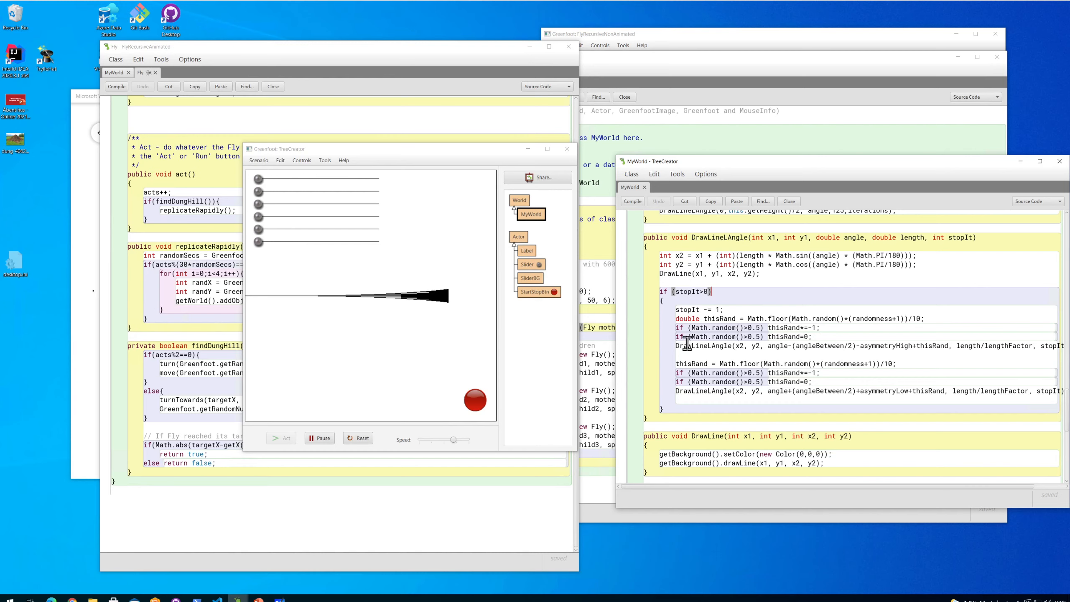
pyautogui.doubleClick(718, 237)
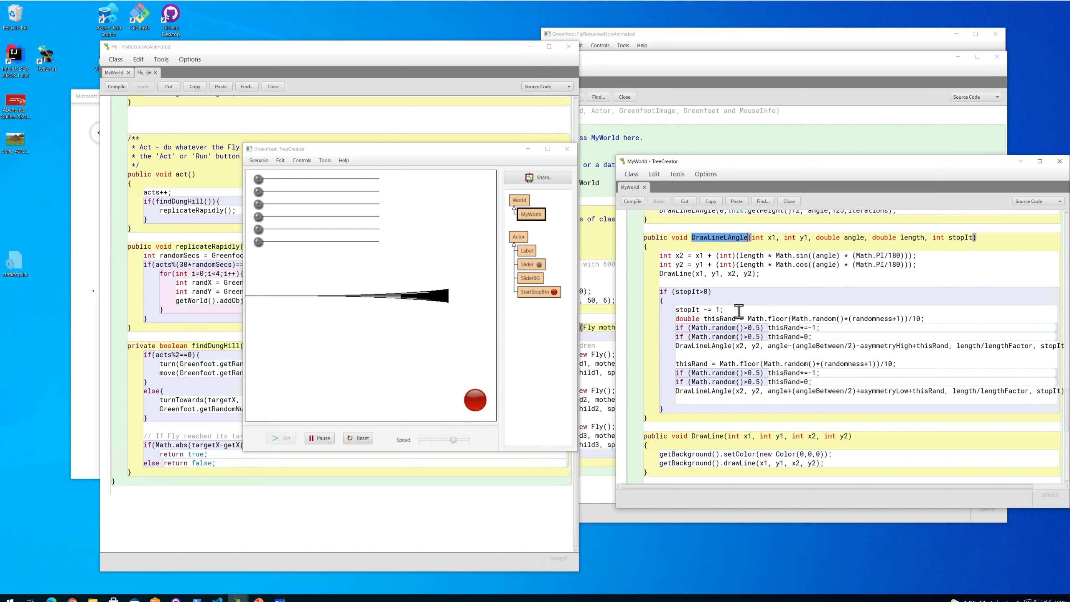
pyautogui.scroll(-3)
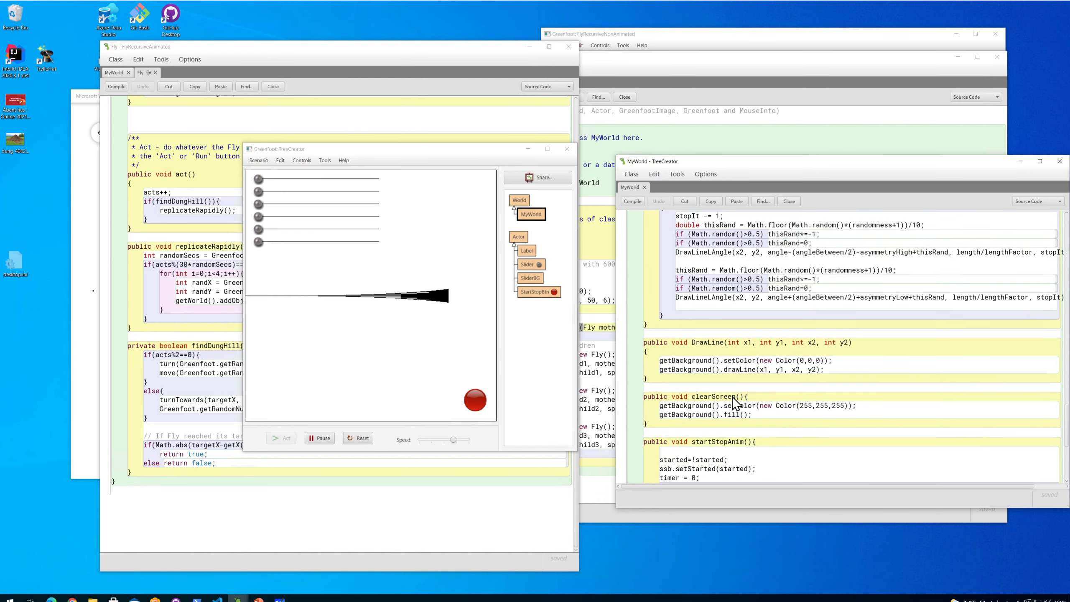
pyautogui.scroll(-3)
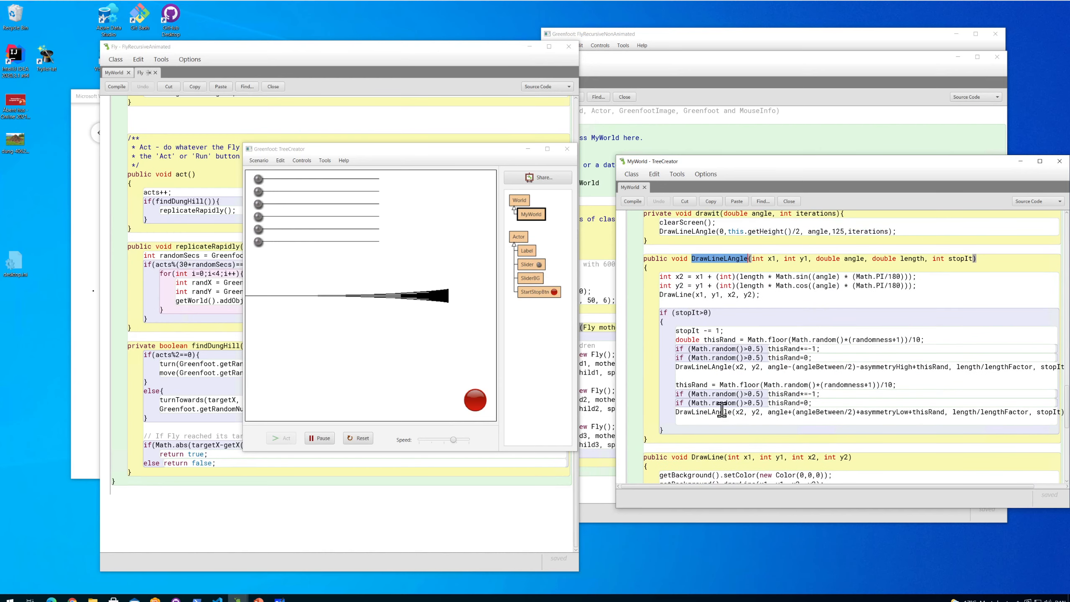
pyautogui.moveTo(712, 312)
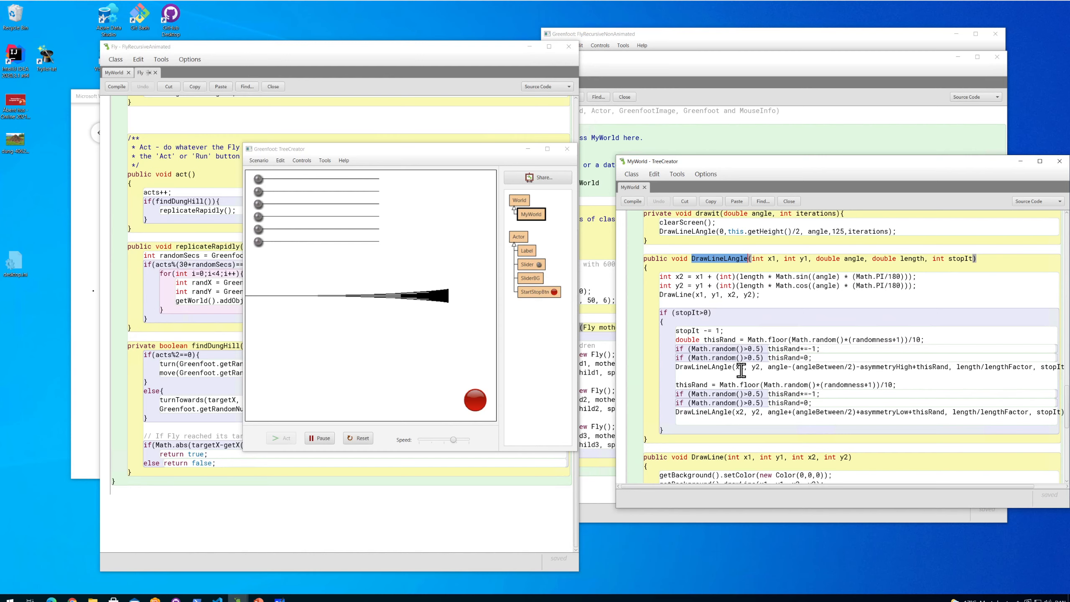
pyautogui.moveTo(740, 367)
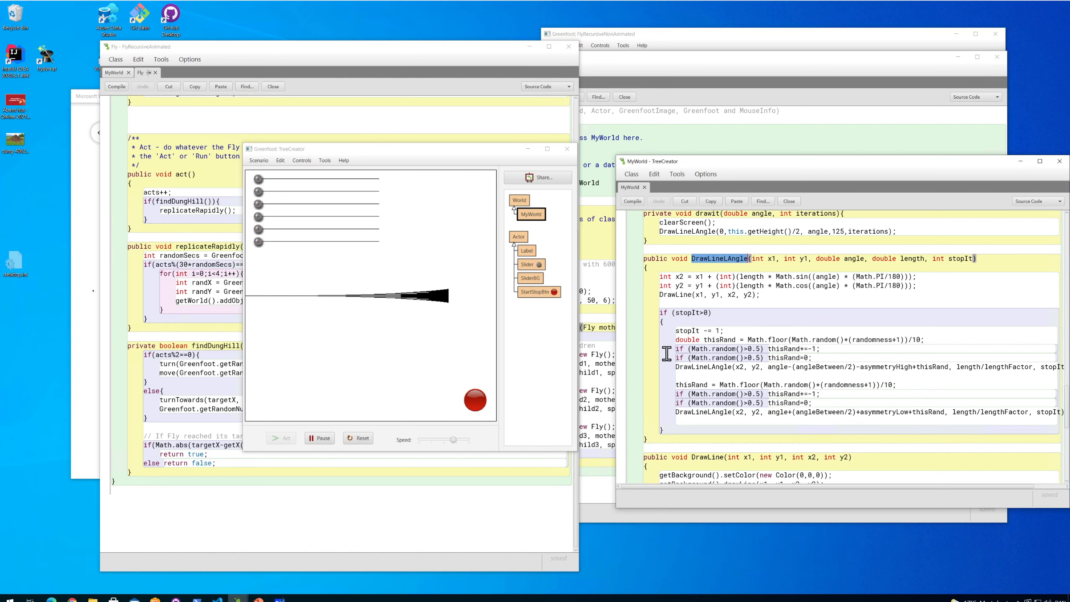
pyautogui.moveTo(732, 329)
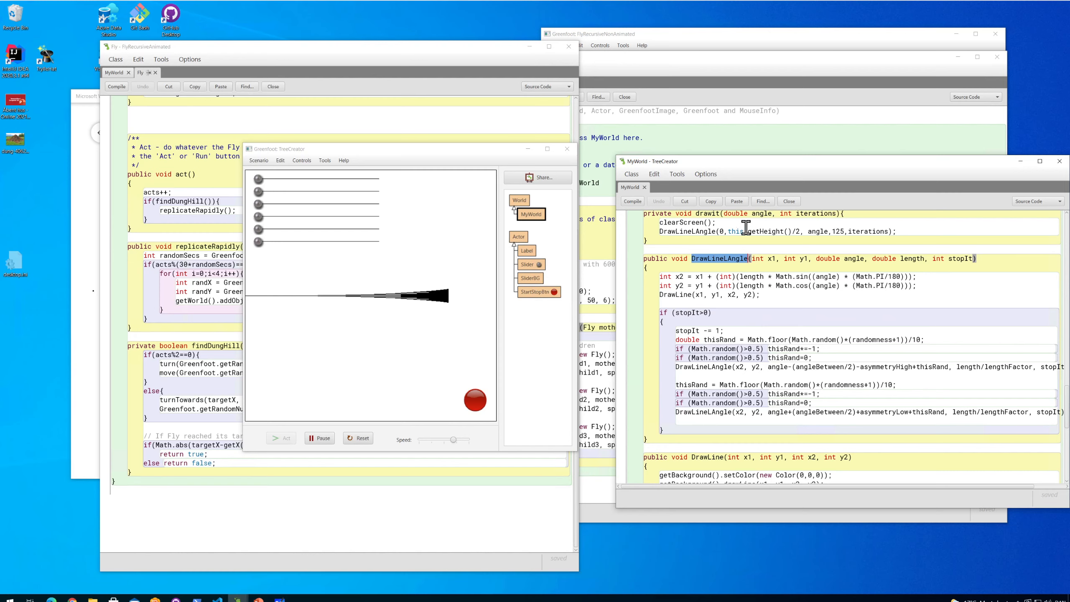
pyautogui.moveTo(762, 380)
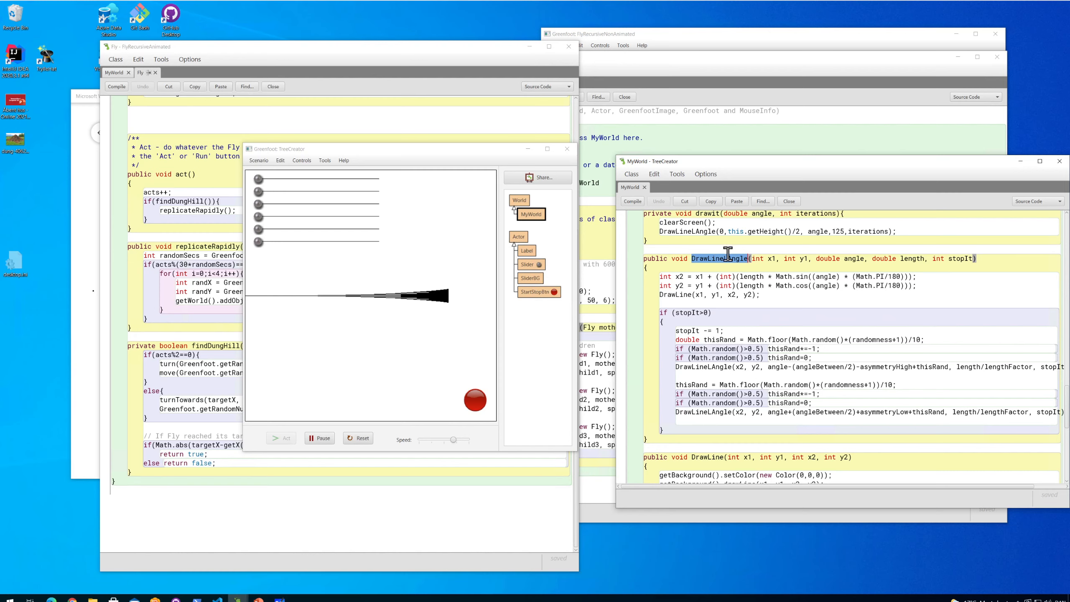
pyautogui.moveTo(732, 294)
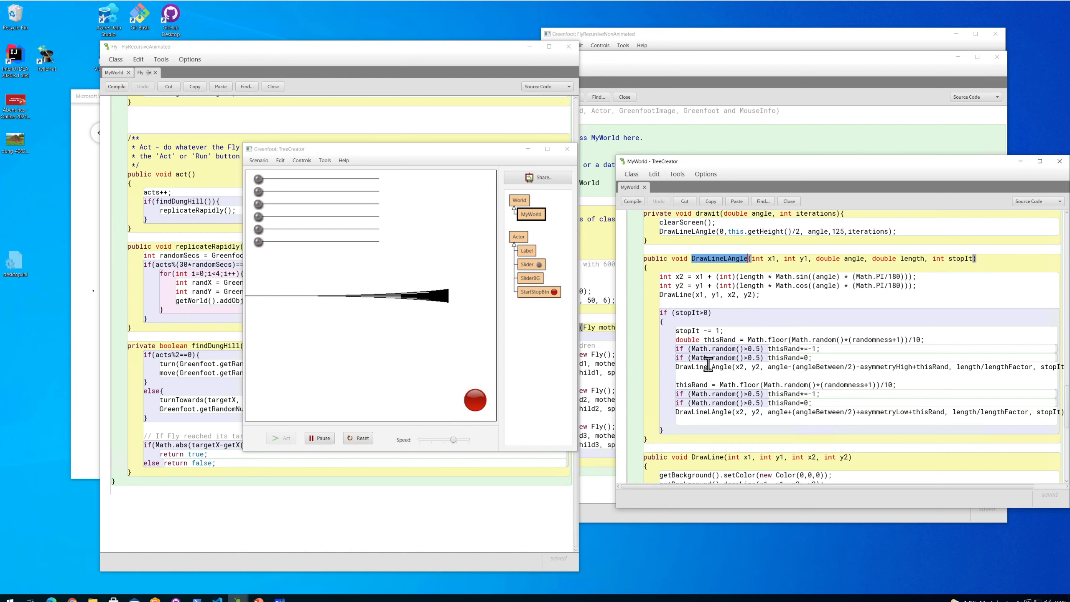
pyautogui.doubleClick(703, 367)
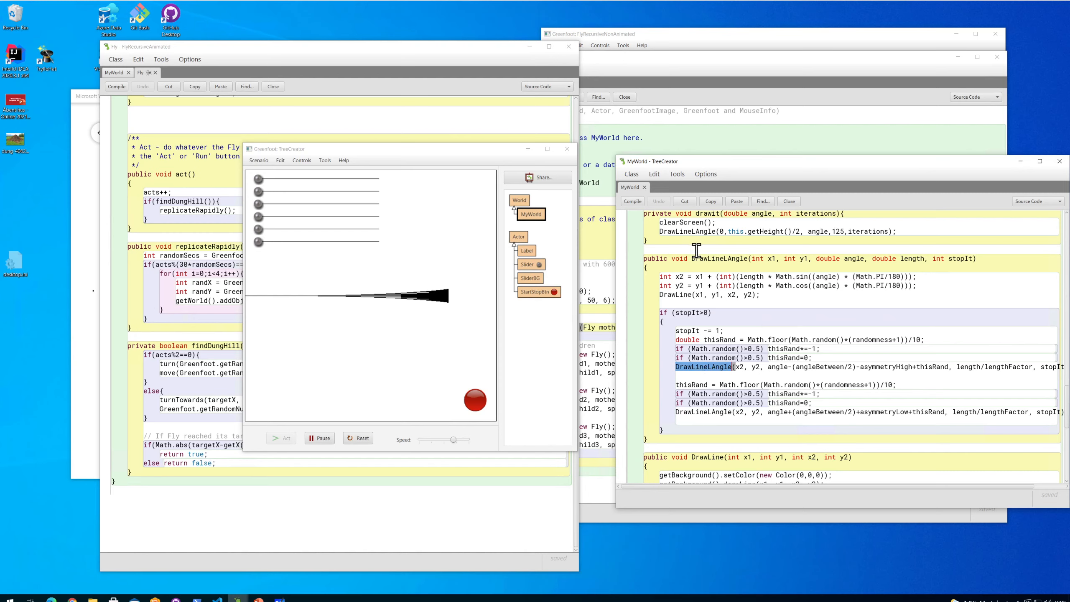
pyautogui.moveTo(644, 262)
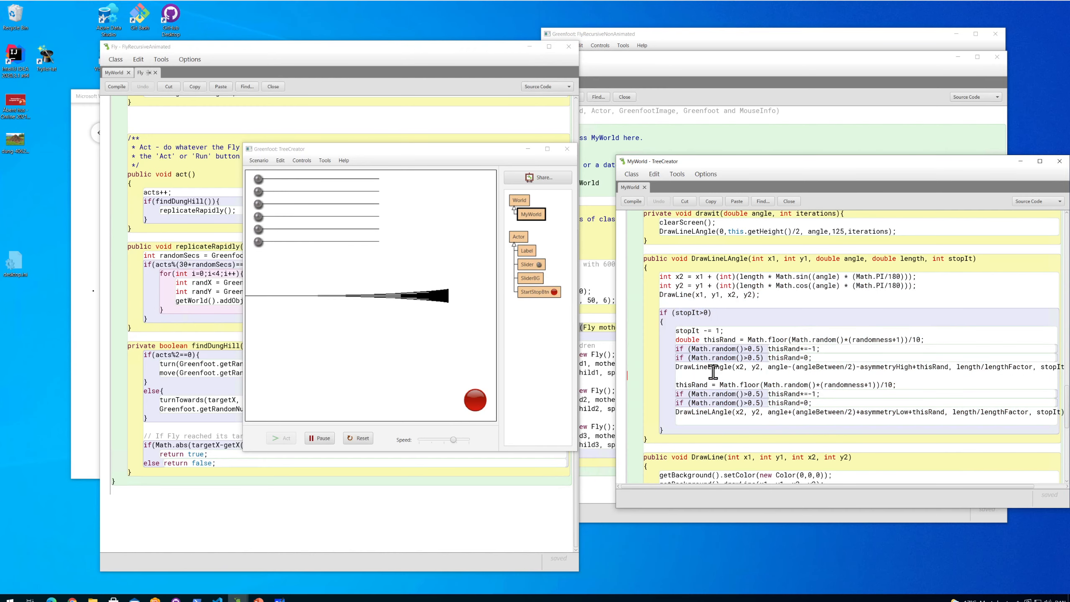
pyautogui.doubleClick(879, 367)
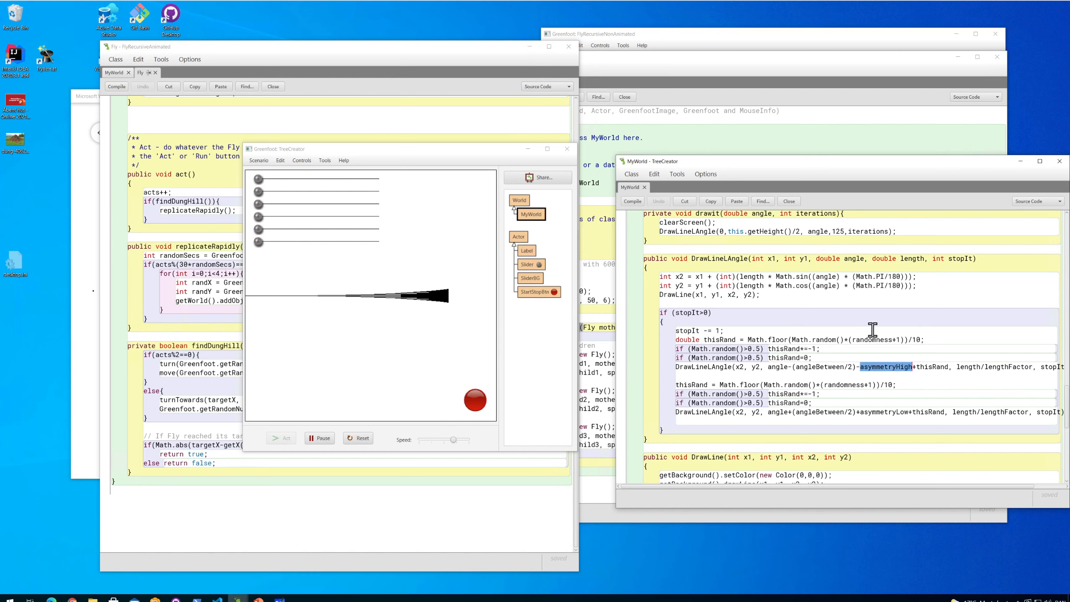
pyautogui.doubleClick(932, 366)
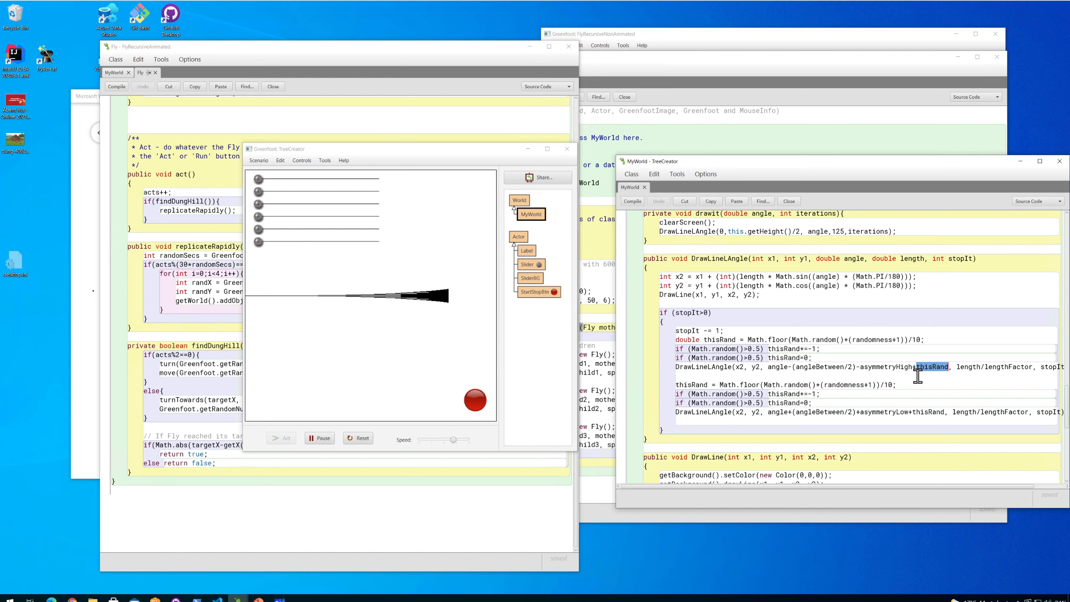
pyautogui.moveTo(887, 368)
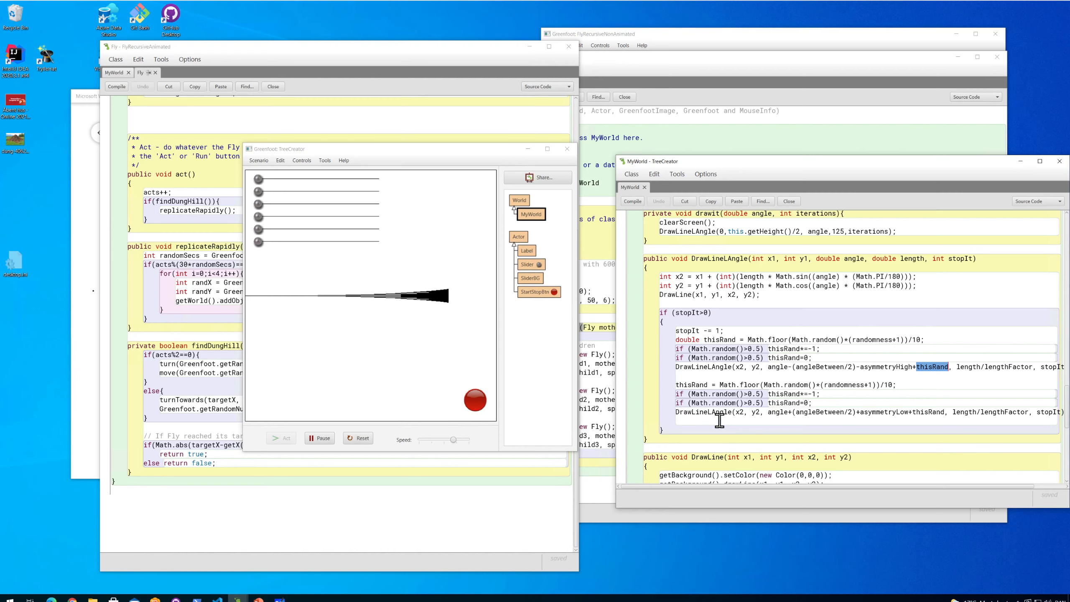
pyautogui.moveTo(841, 387)
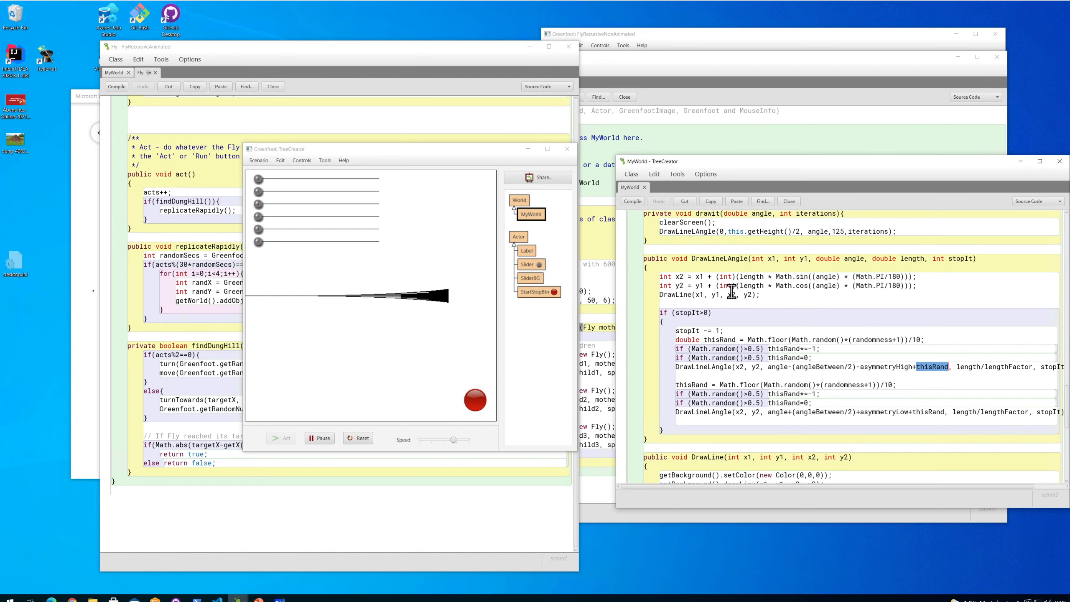
pyautogui.moveTo(743, 303)
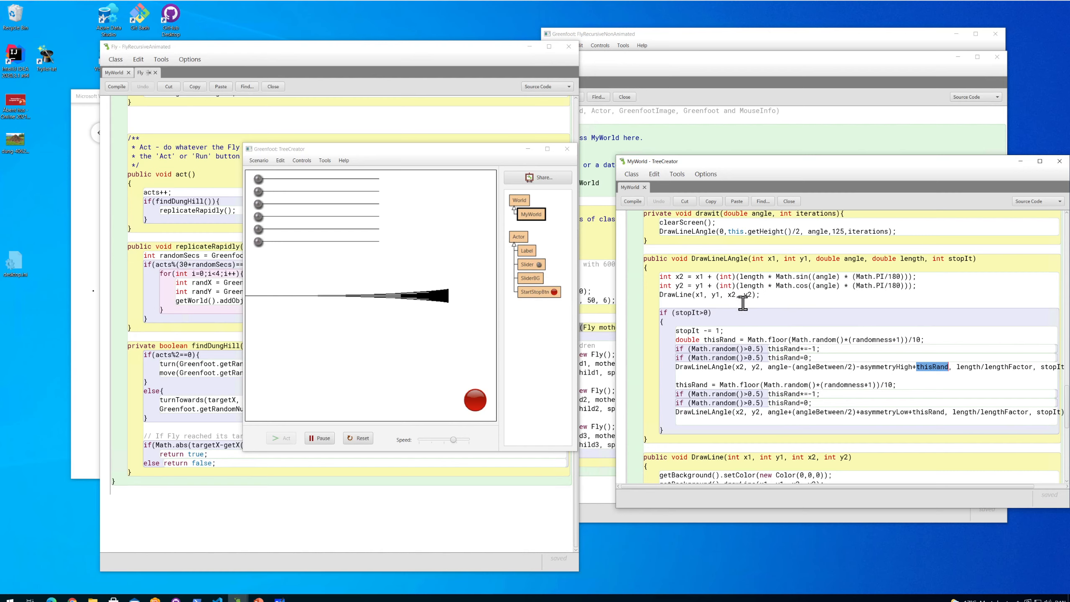
pyautogui.moveTo(655, 242)
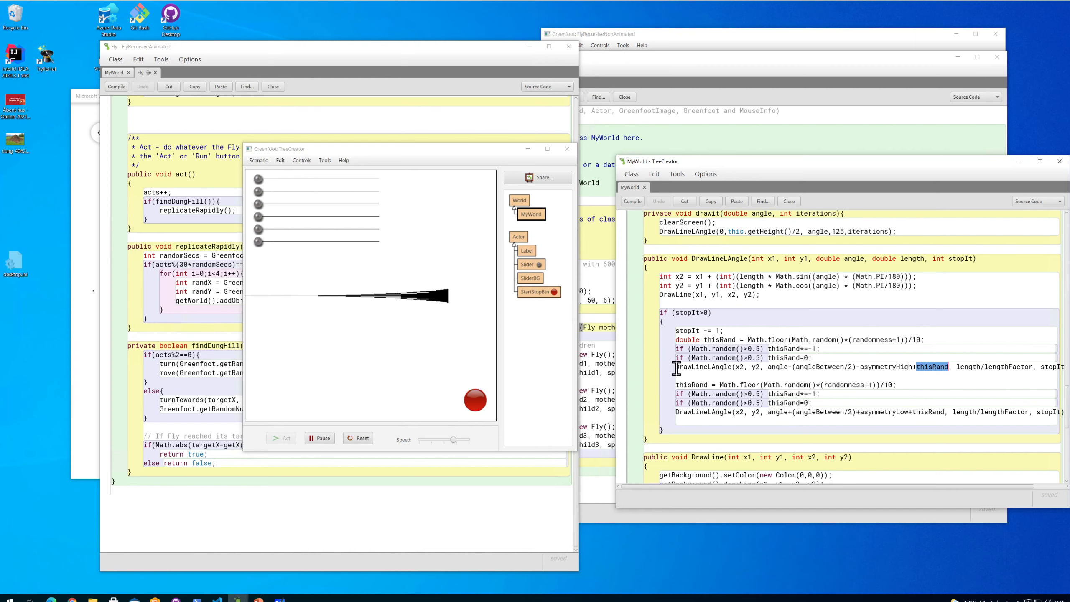
pyautogui.moveTo(750, 364)
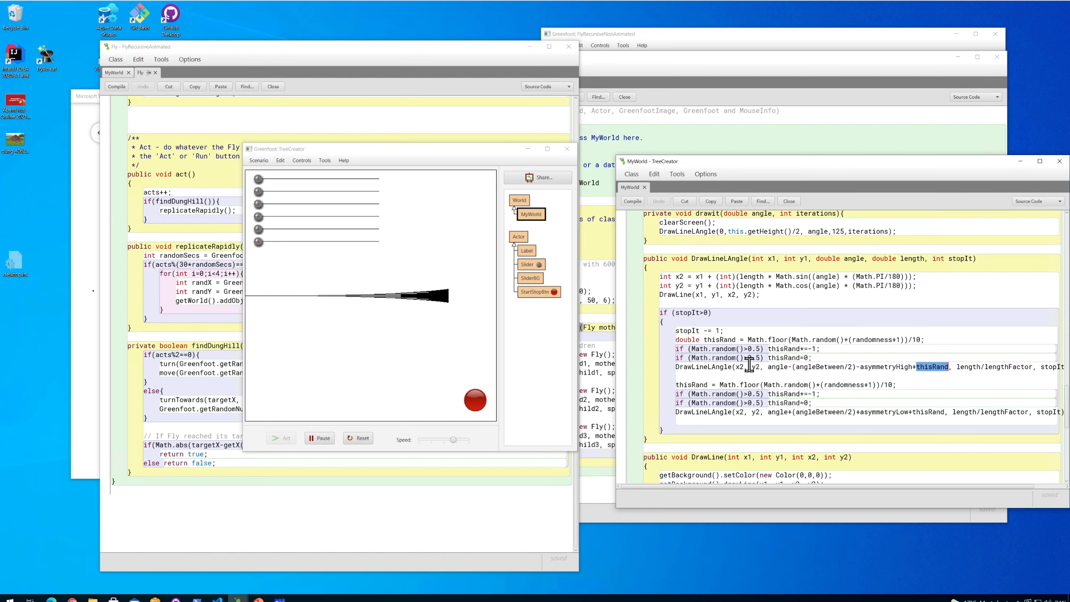
pyautogui.moveTo(791, 345)
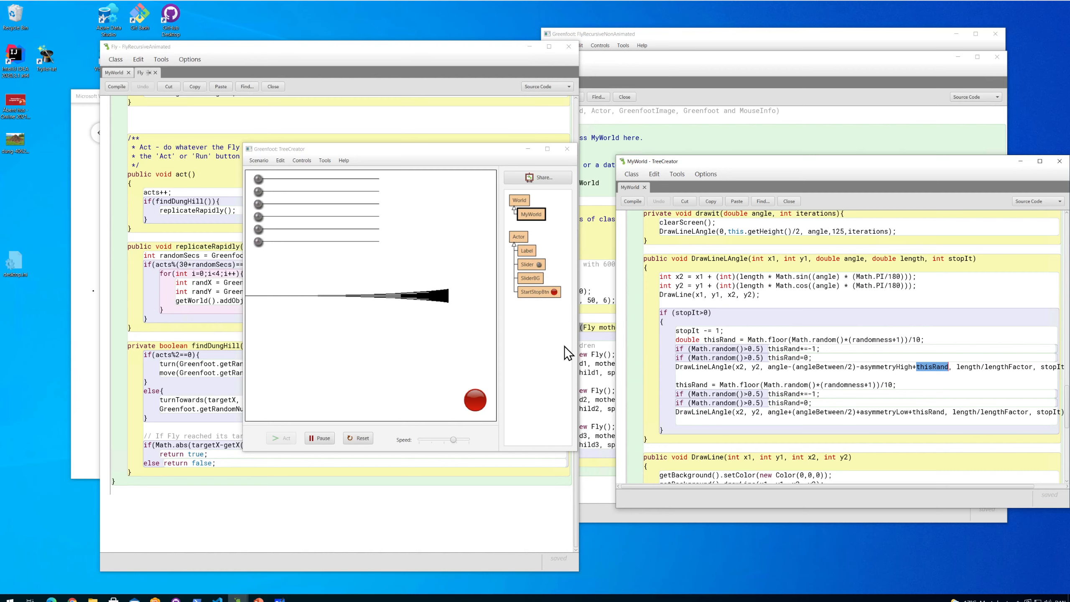
pyautogui.moveTo(335, 325)
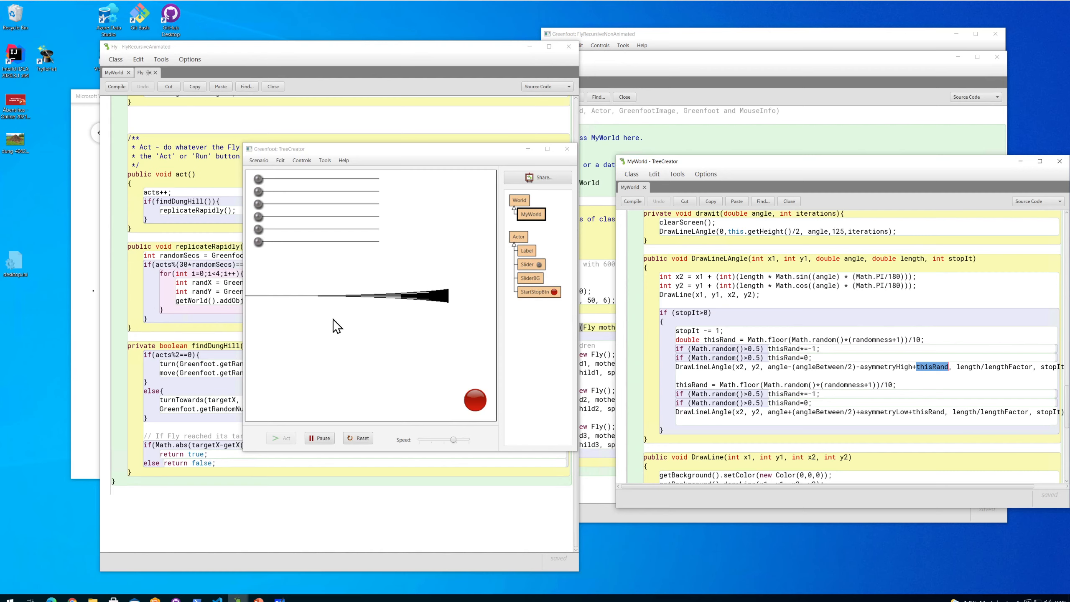
pyautogui.moveTo(439, 261)
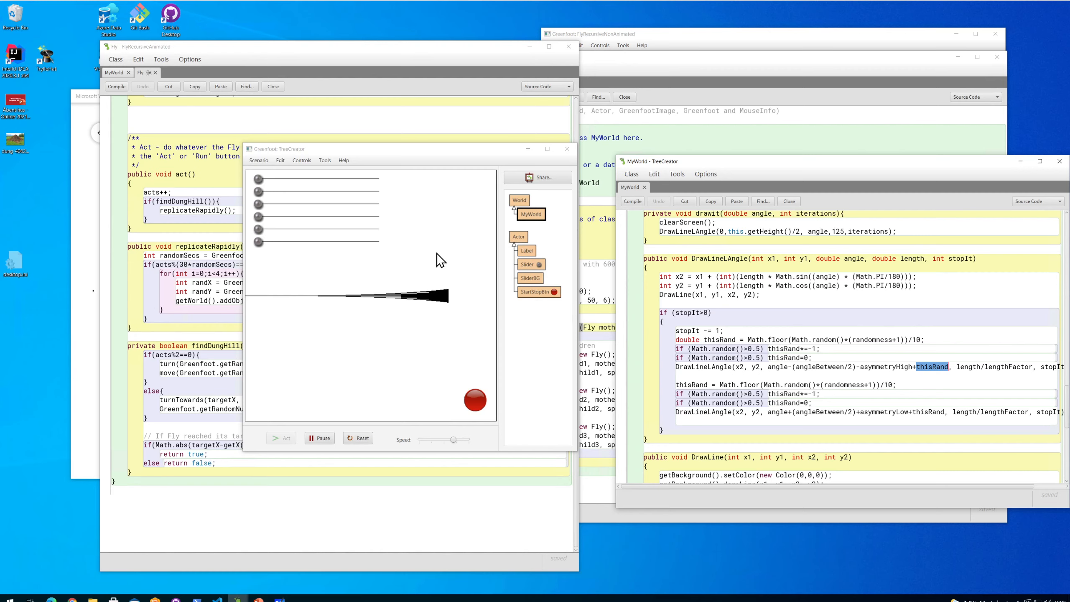
pyautogui.moveTo(393, 378)
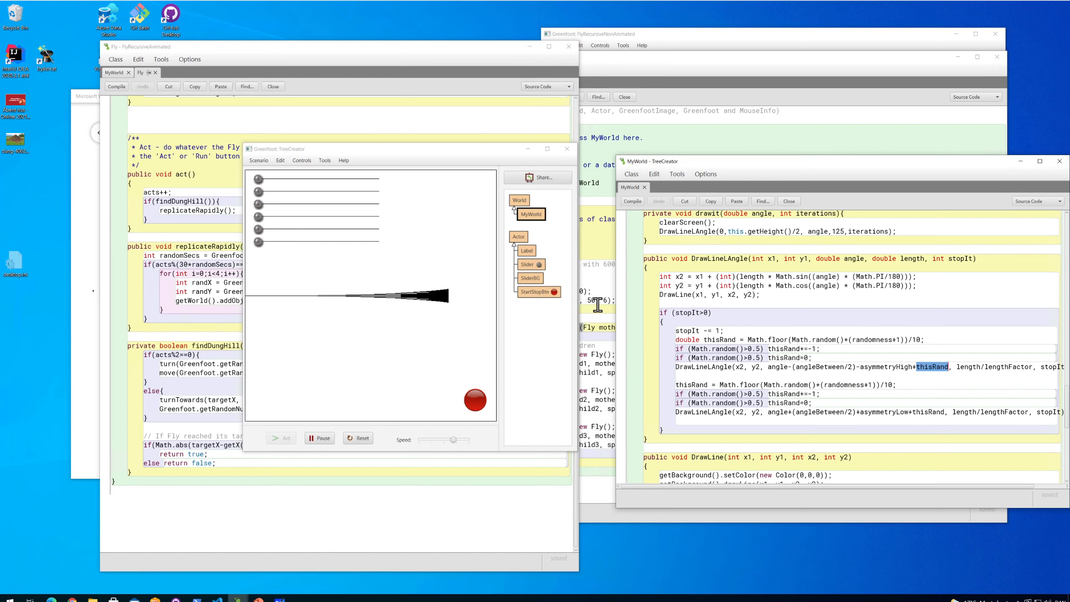
pyautogui.moveTo(618, 322)
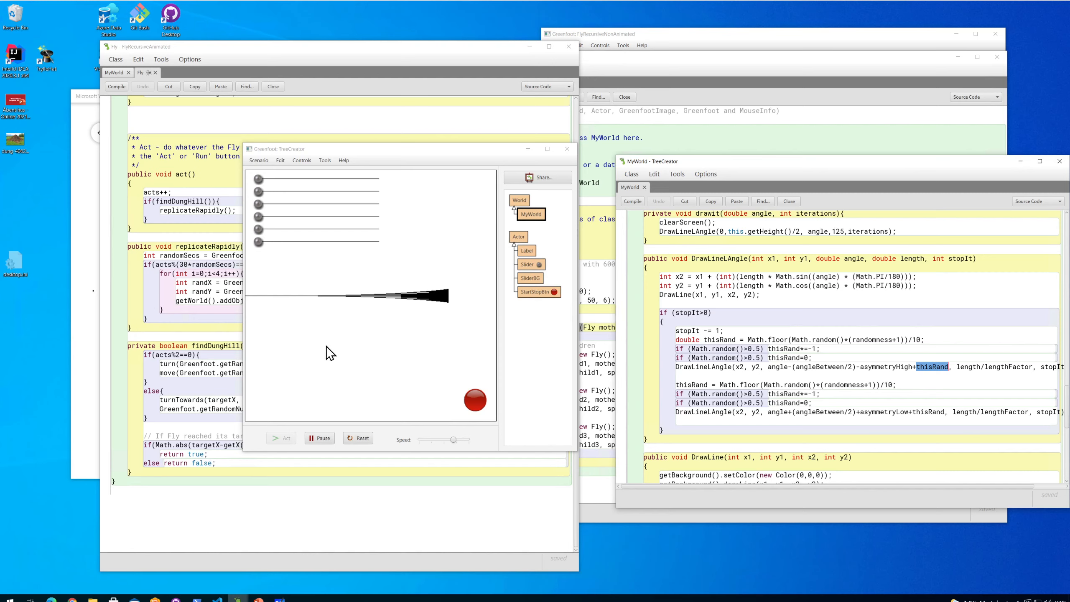
pyautogui.moveTo(40, 477)
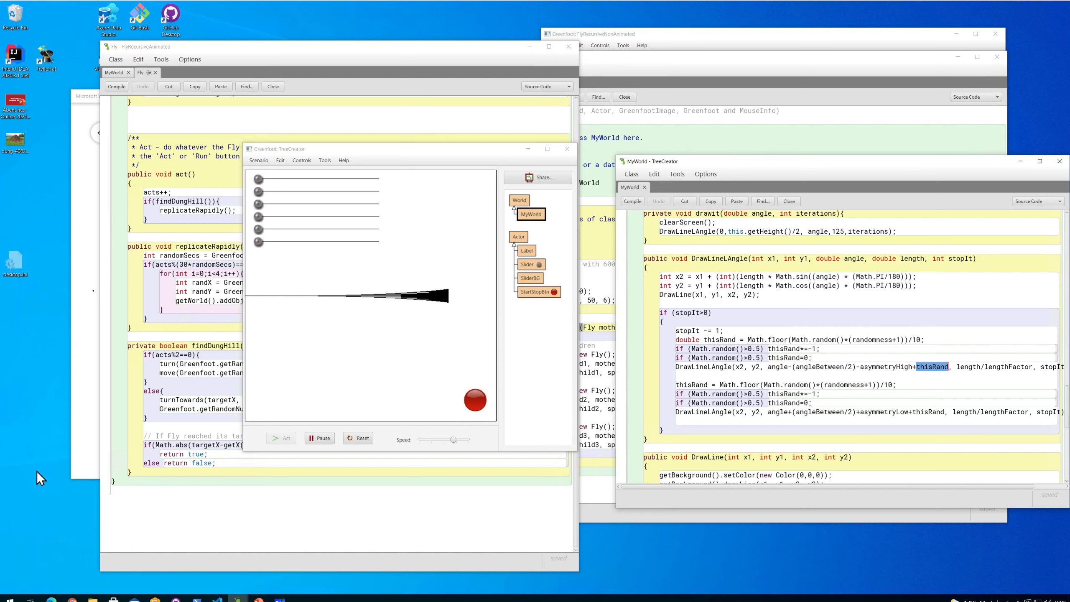